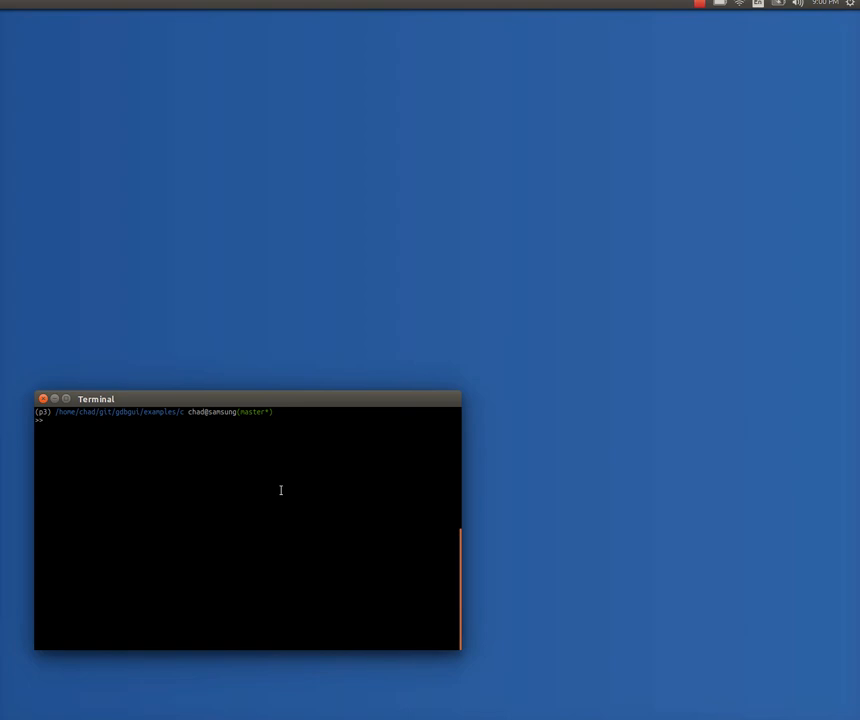
- Run 'pip install gdbgui --upgrade' to bring gdbgui and its dependencies up to date
type("pip")
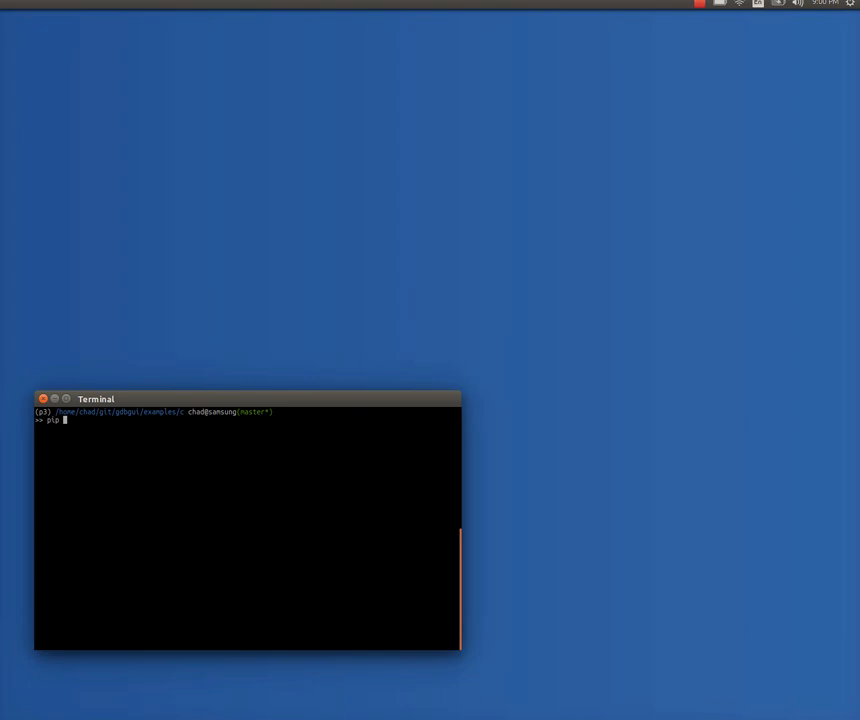
type("install")
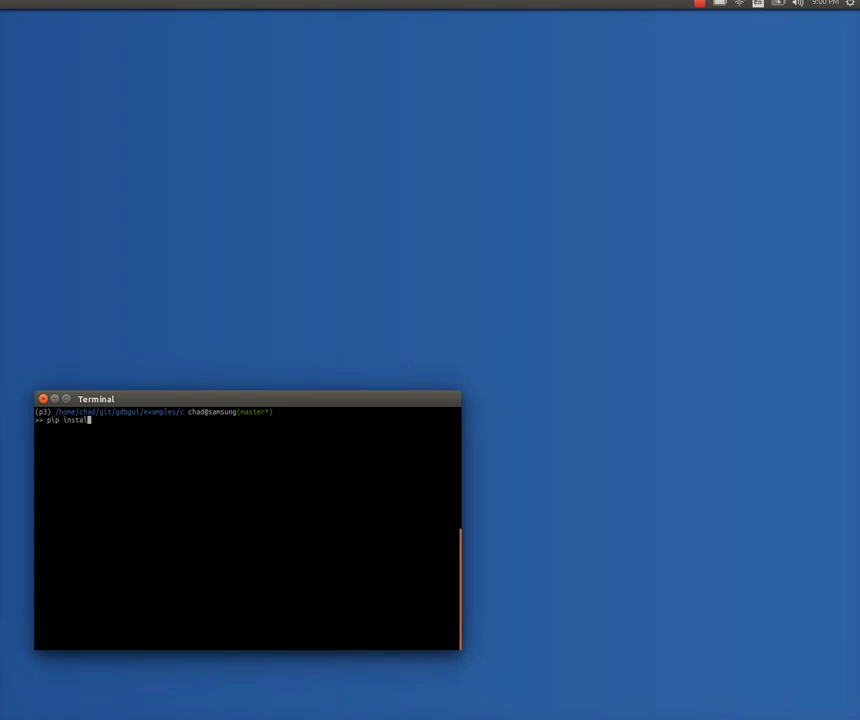
type("gdbgui --up")
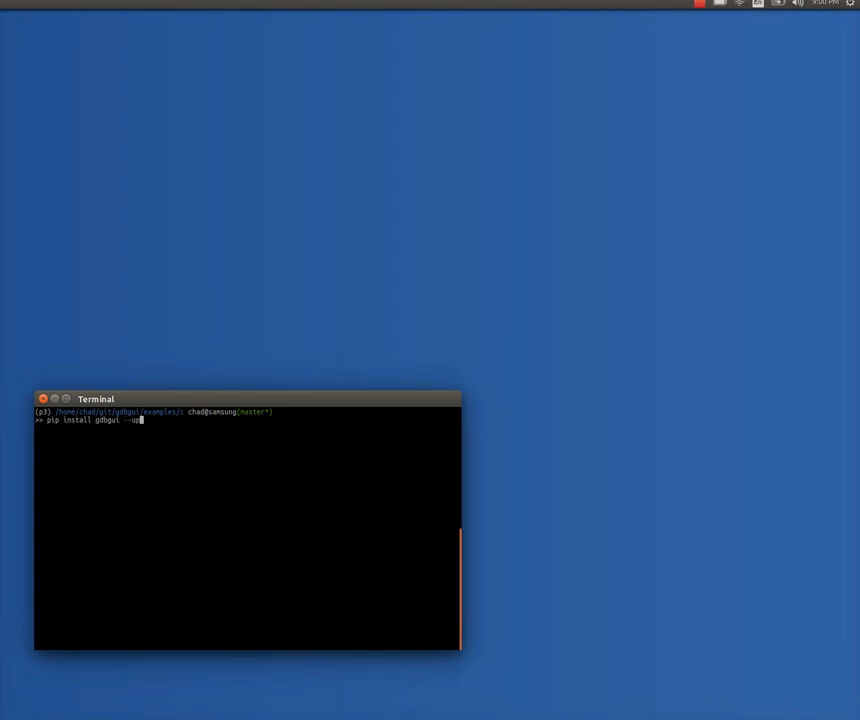
type("grade")
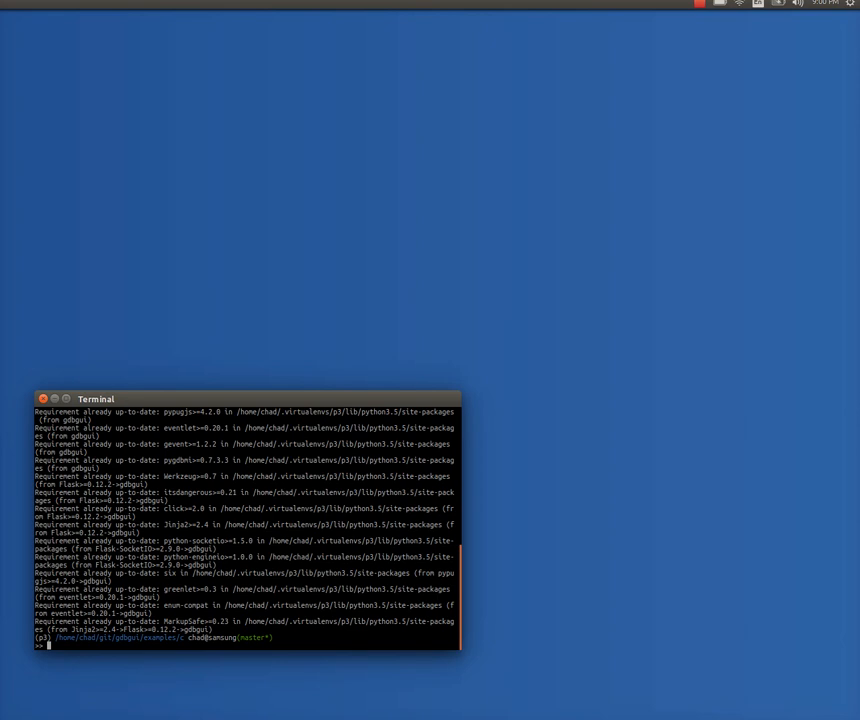
- Launch gdbgui from the terminal so its debugger page opens at 127.0.0.1:5000 in the browser
type("gdb")
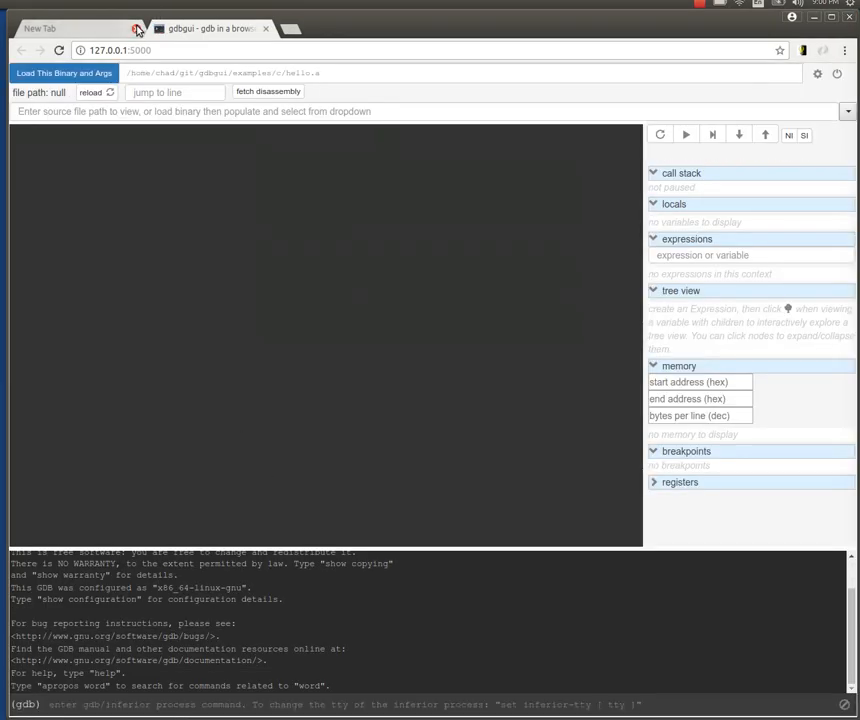
left_click(128, 28)
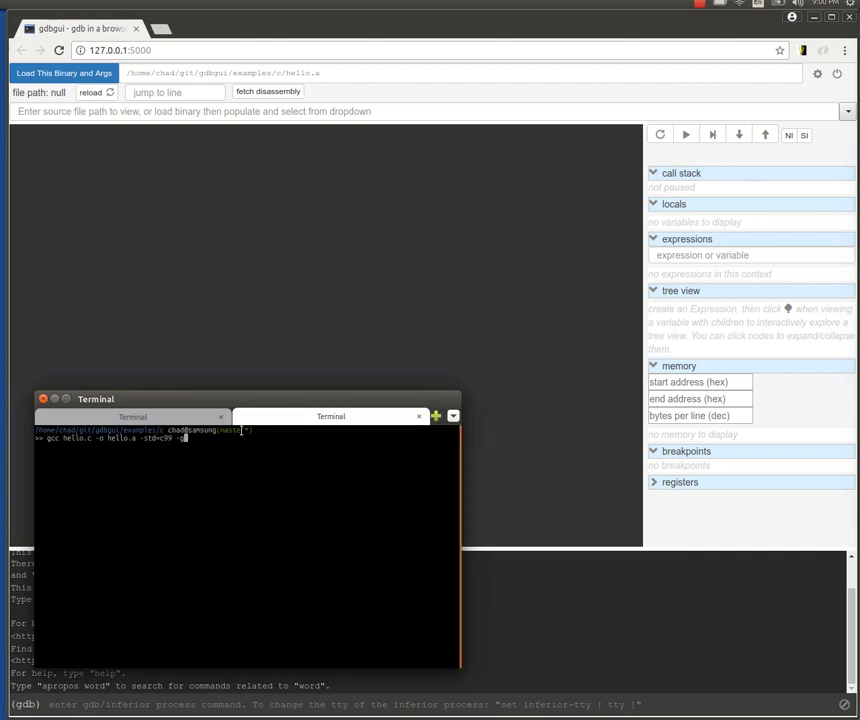
- Compile hello.c with gcc -std=c99 -g, run the binary, and return to gdbgui with its path entered
type("-g")
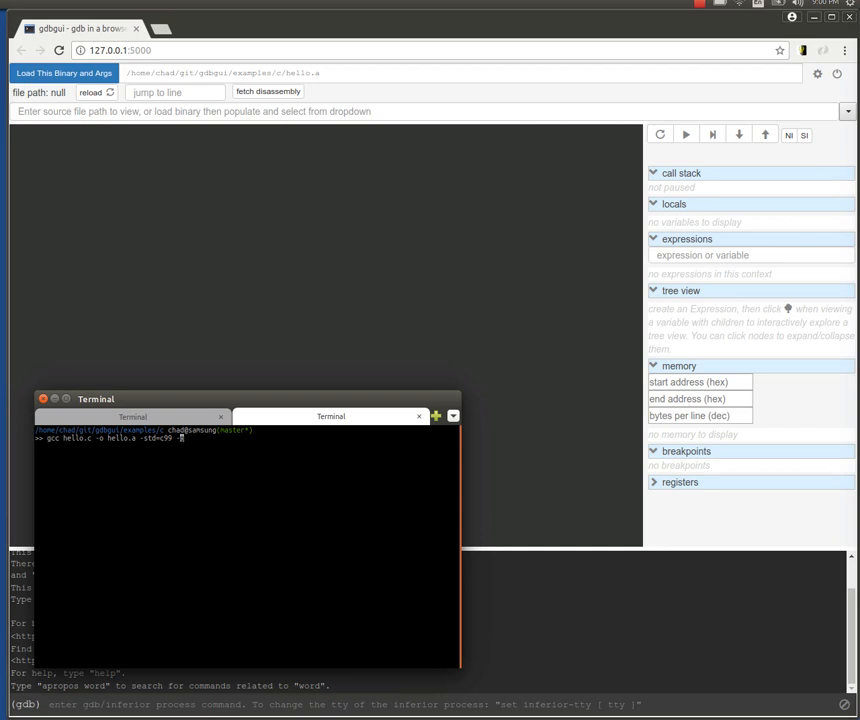
type("g")
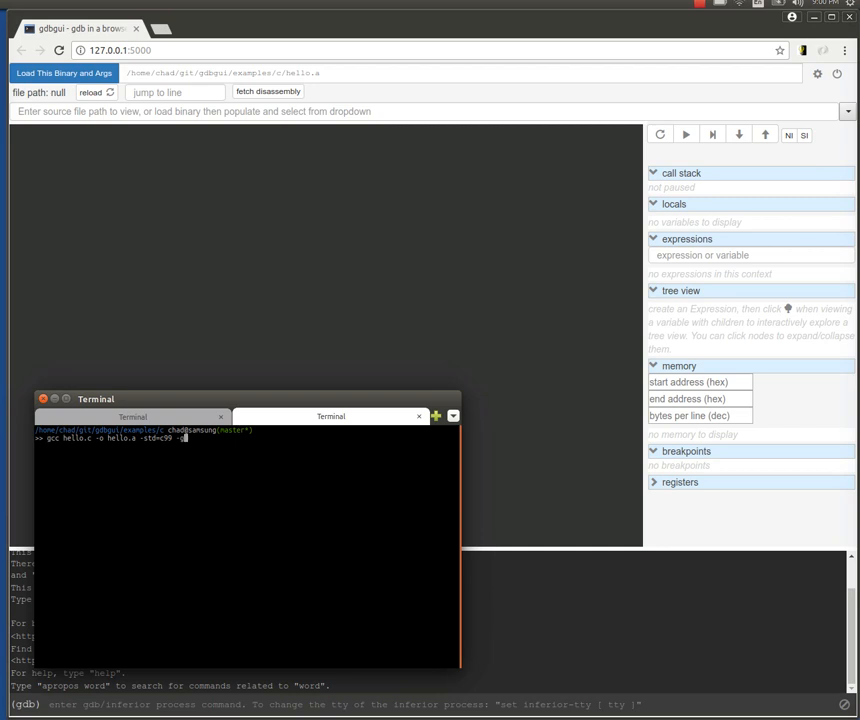
type("g")
type("./")
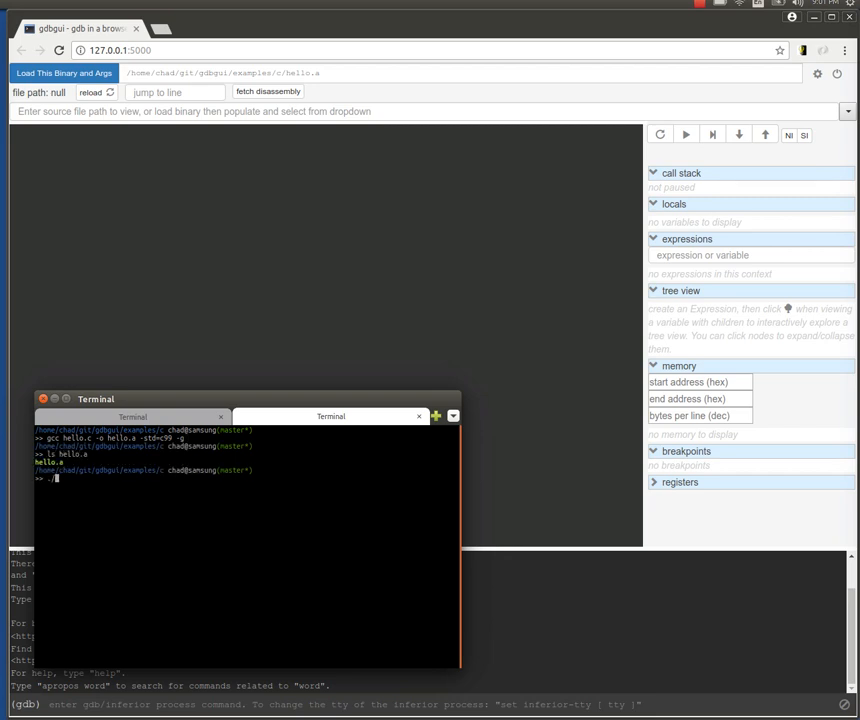
key("Return")
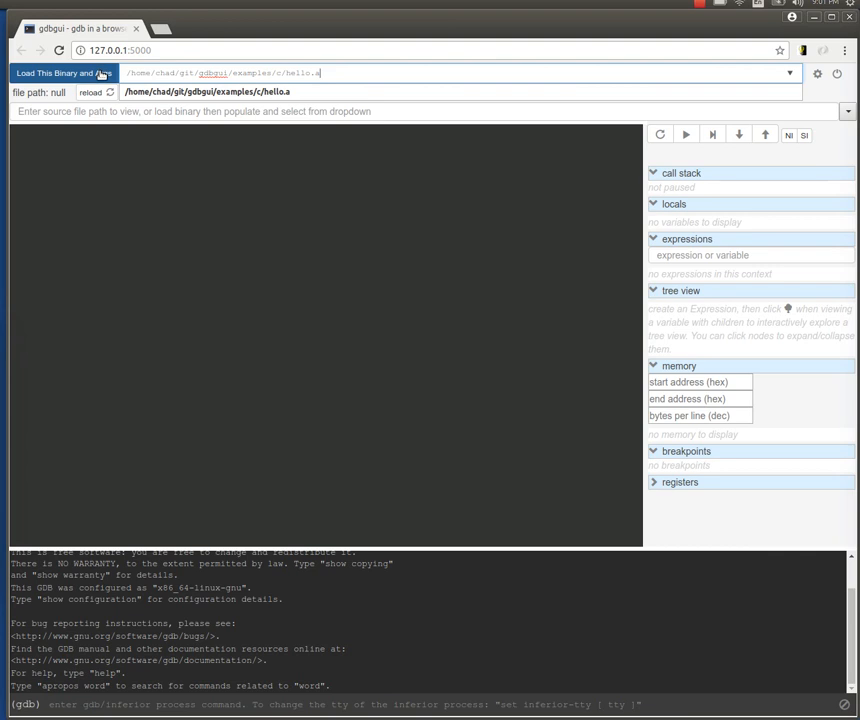
- Load the hello.a binary so hello.c source appears, with breakpoints at lines 19 and 22
left_click(64, 72)
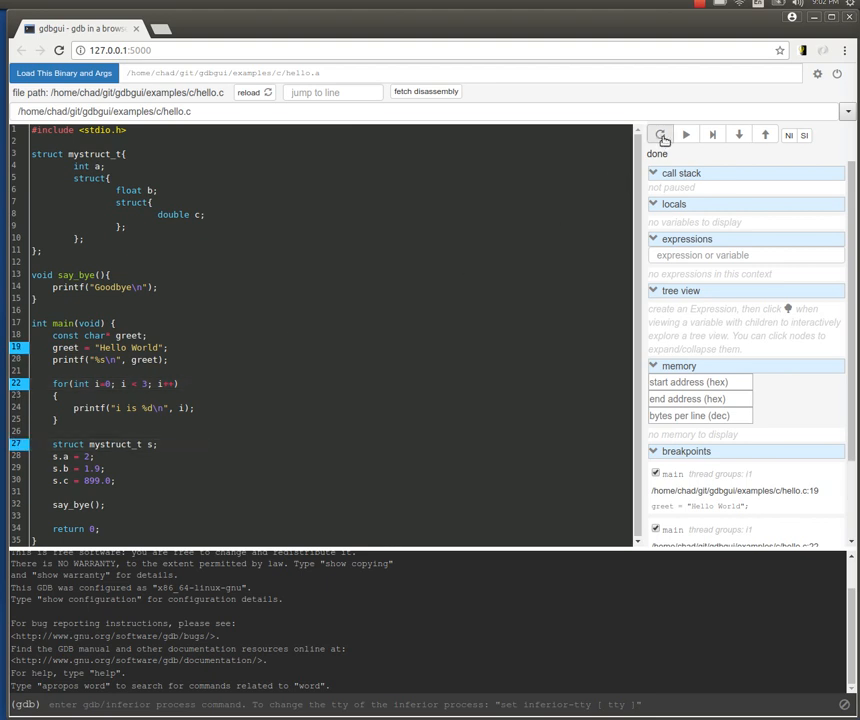
mouse_move(630, 224)
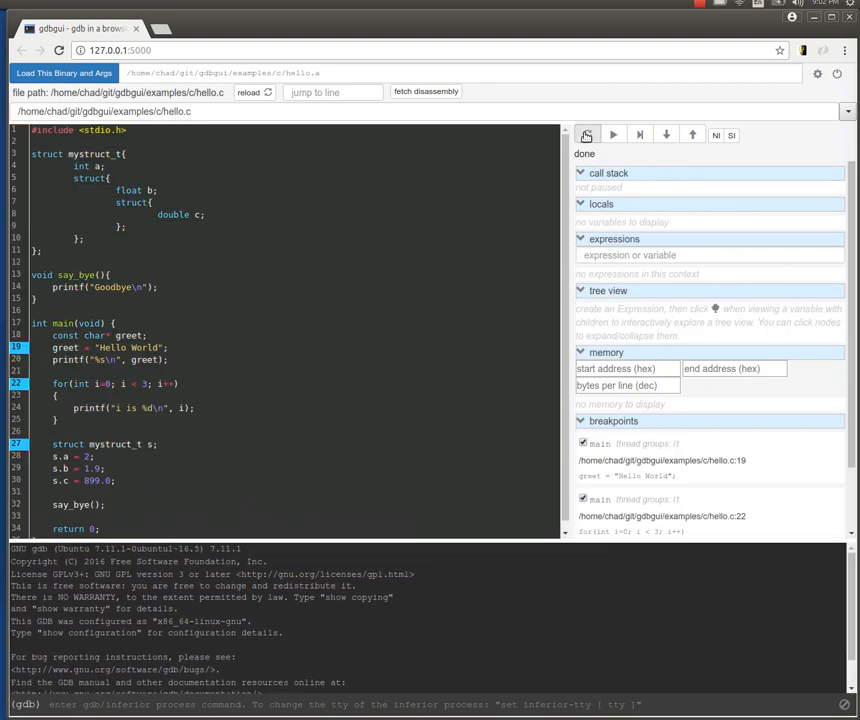
- Run hello to line 19, continue to line 22, step over it, and step into printf's disassembly
left_click(612, 134)
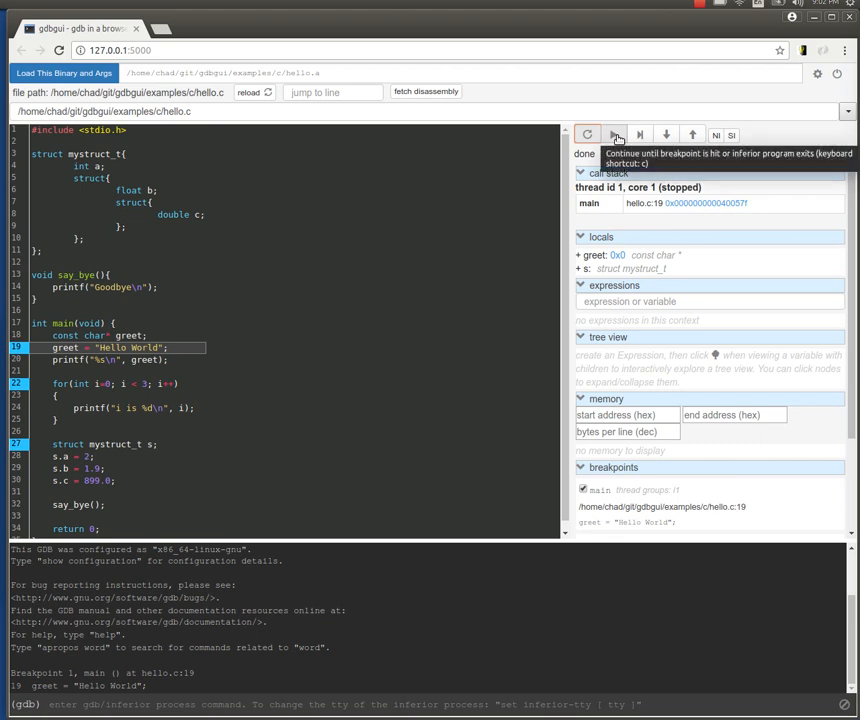
left_click(616, 134)
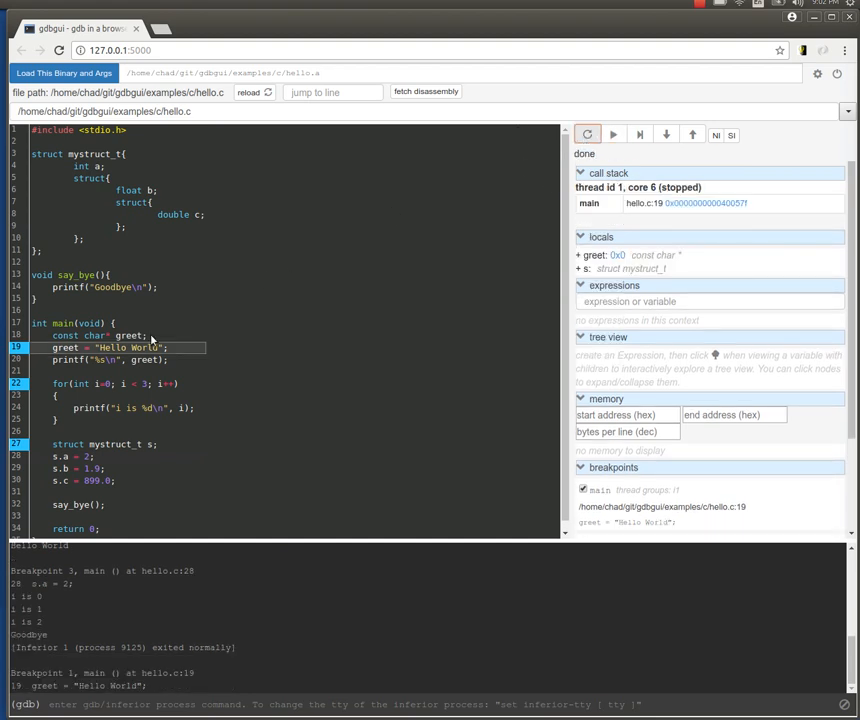
mouse_move(640, 132)
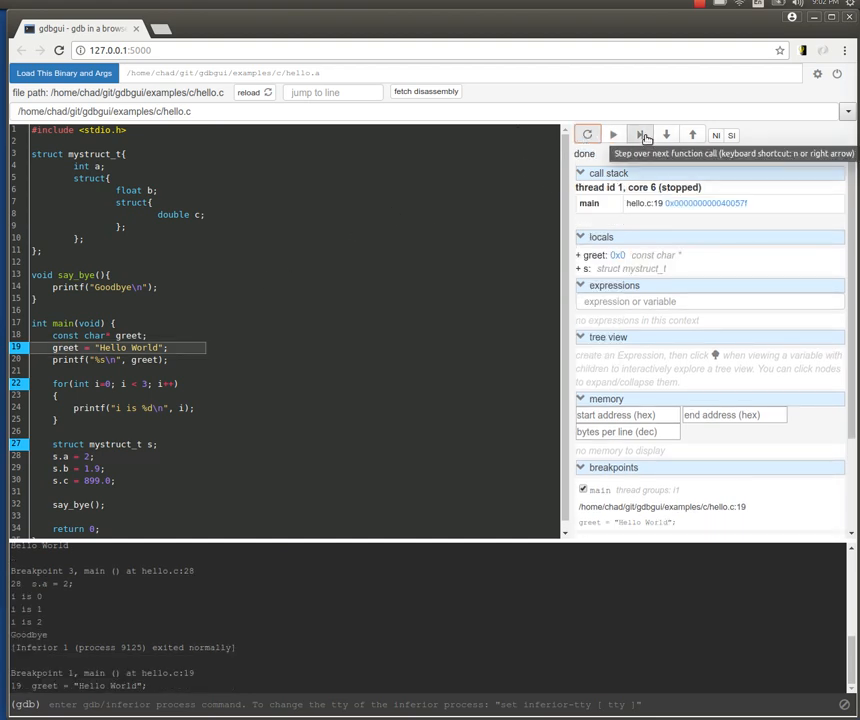
left_click(640, 134)
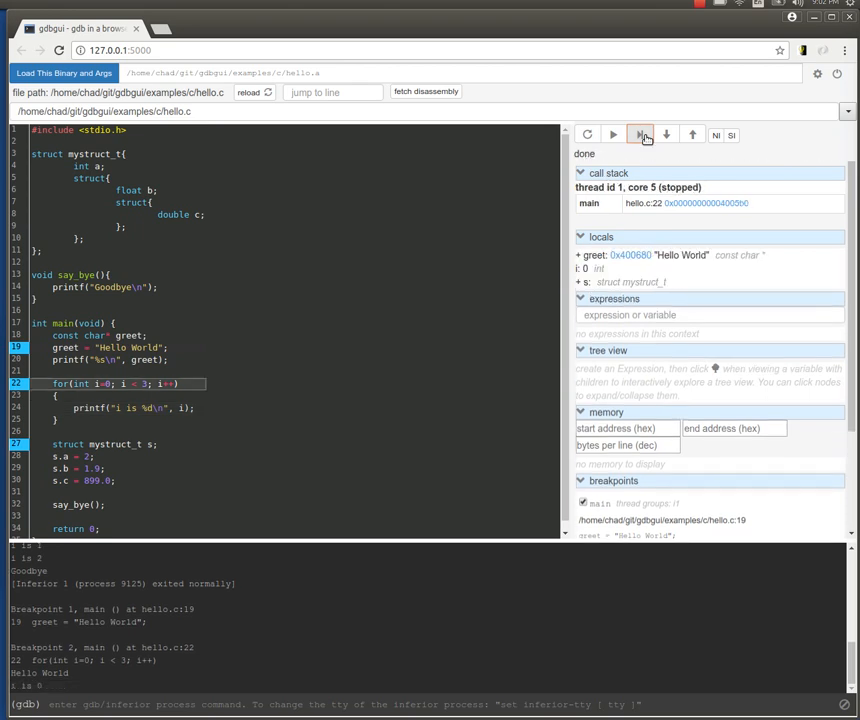
left_click(666, 134)
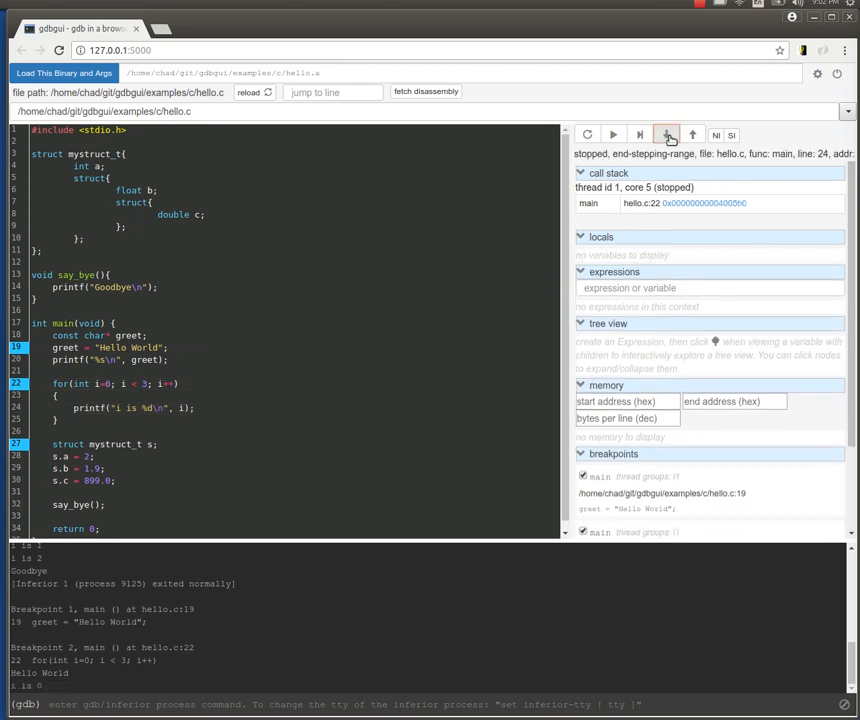
left_click(664, 134)
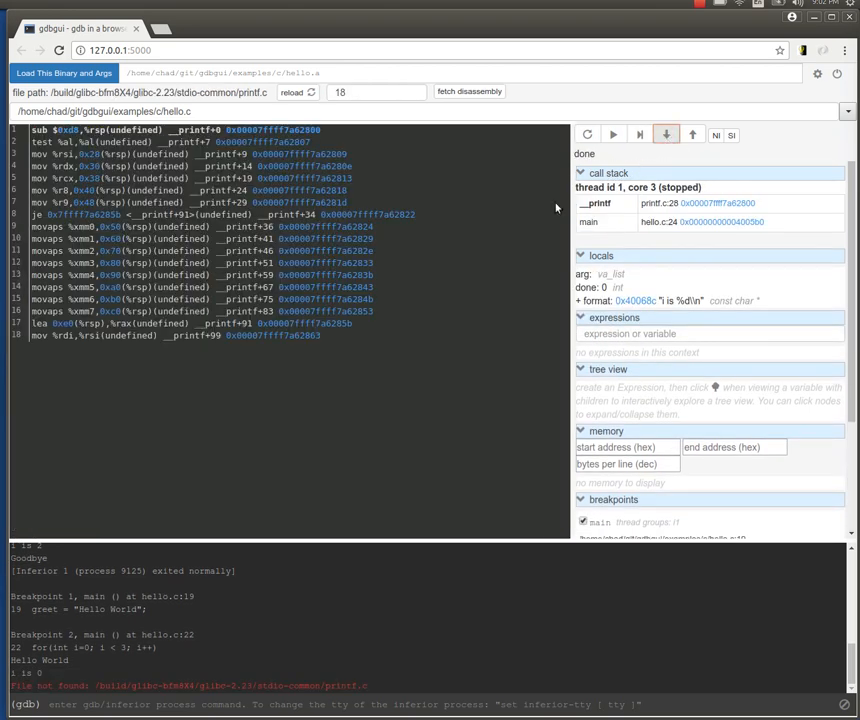
mouse_move(550, 196)
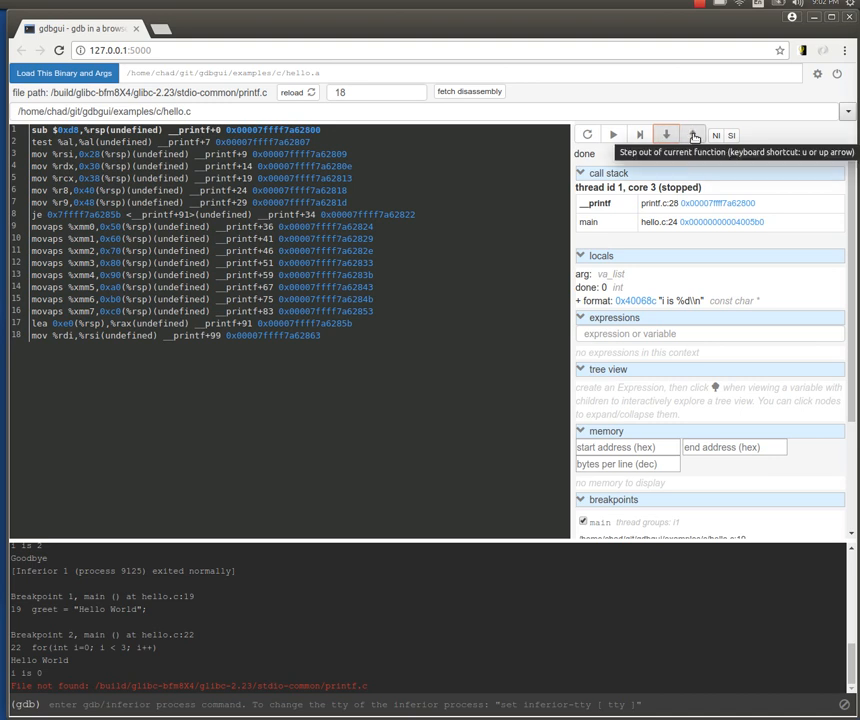
- Step out of printf back into main at line 22, with Hello World printed
left_click(668, 134)
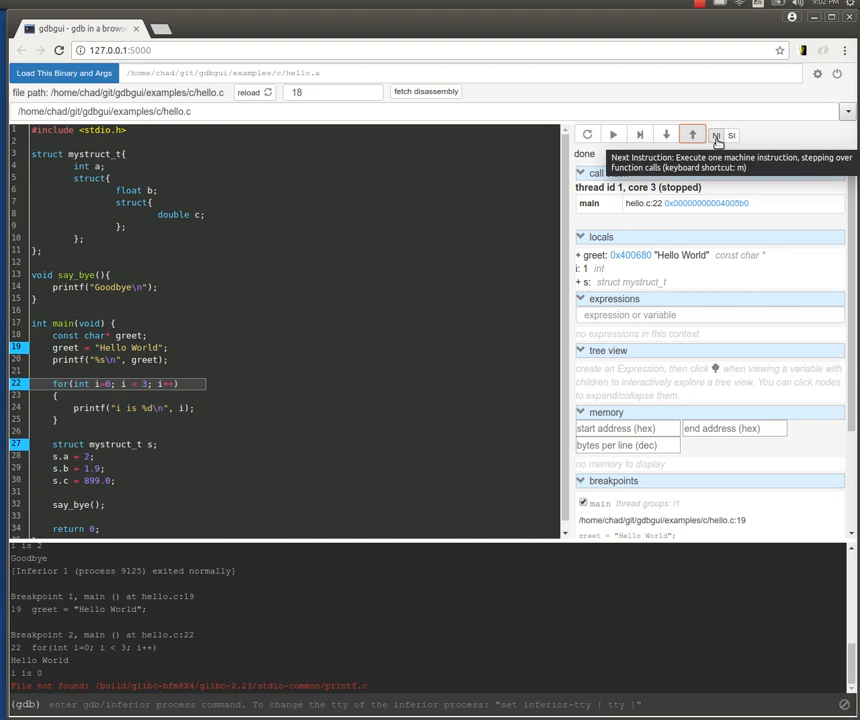
mouse_move(736, 144)
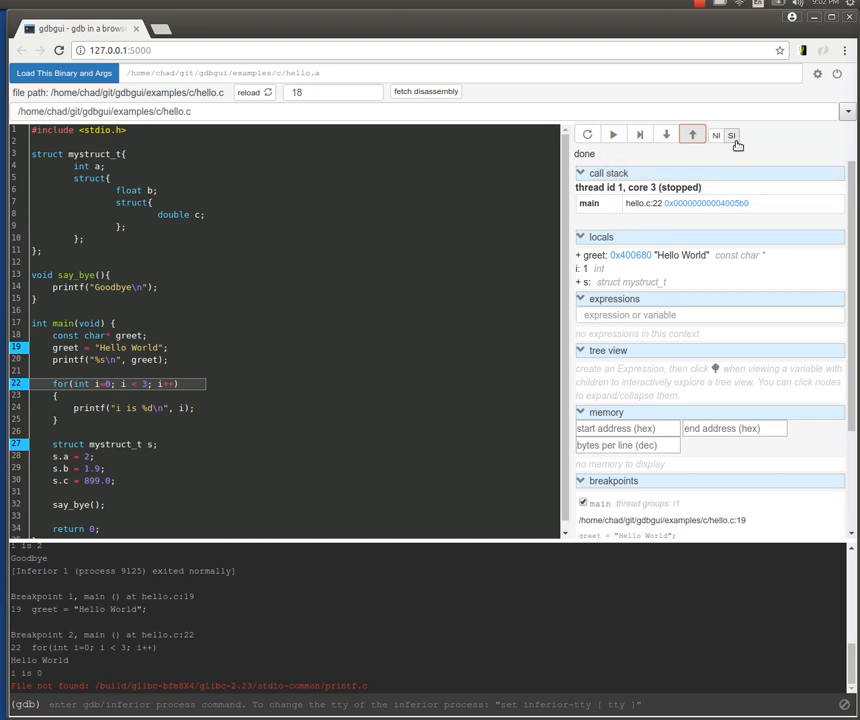
mouse_move(732, 136)
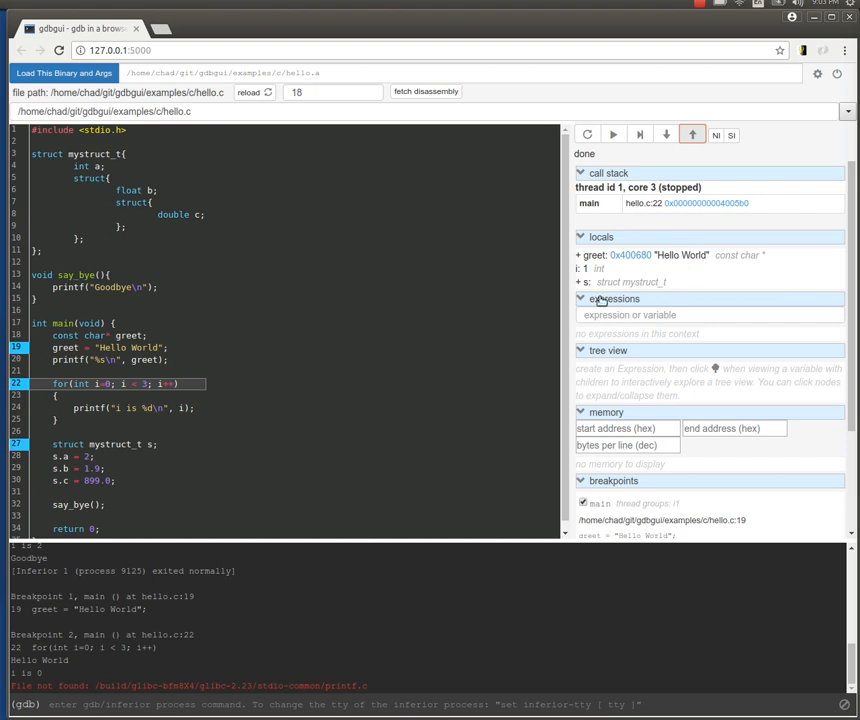
- Expand local struct s and its anonymous inner struct to show fields a, b and c
left_click(578, 282)
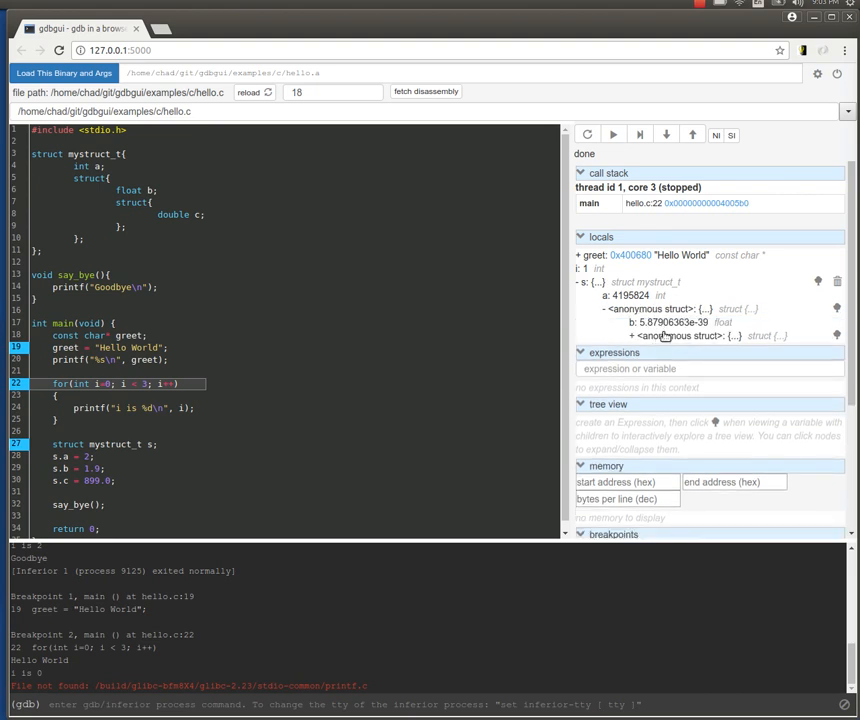
left_click(604, 336)
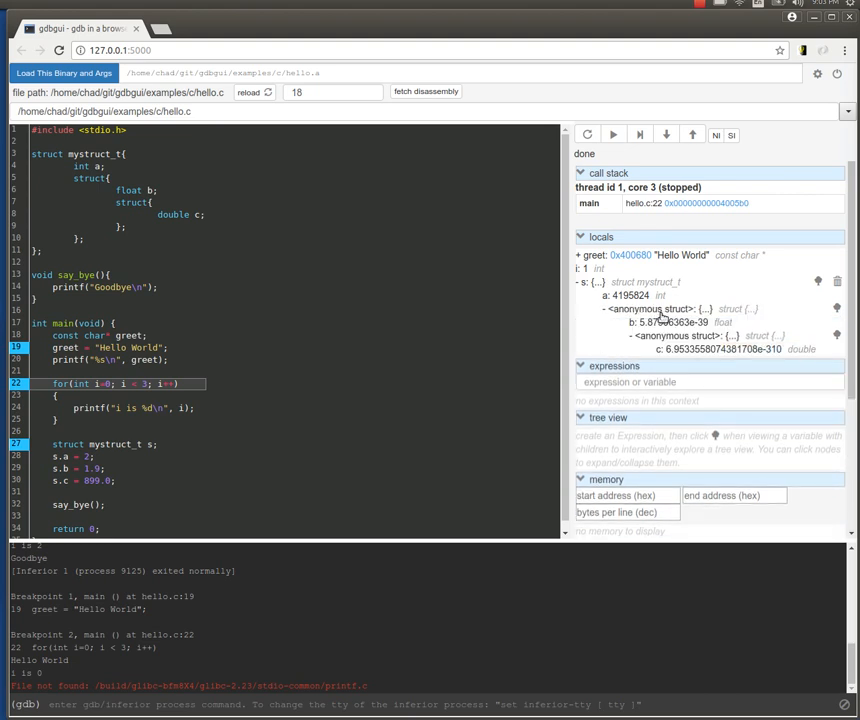
mouse_move(784, 304)
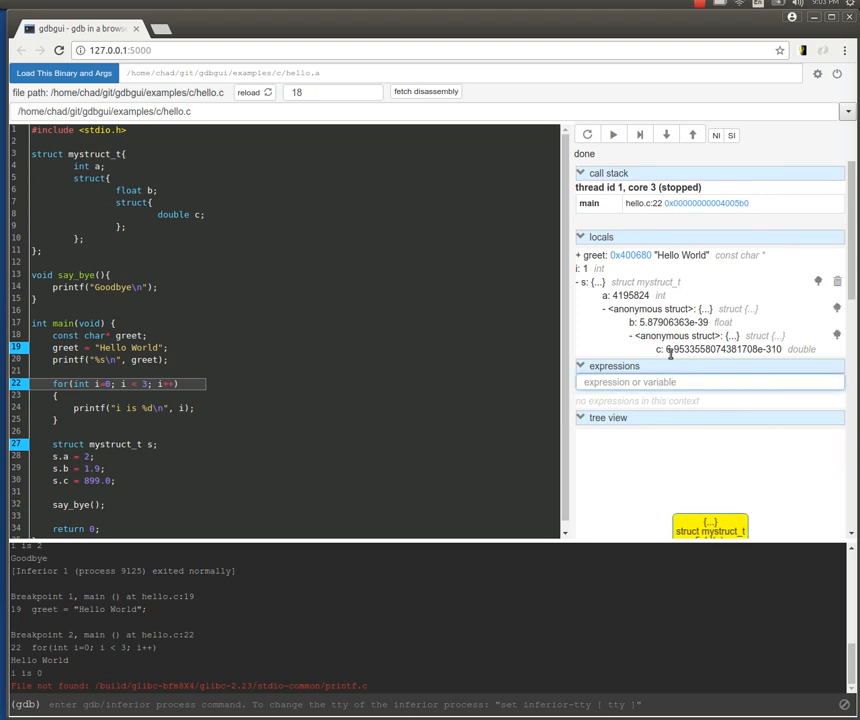
- Add greet as a watched expression showing its Hello World value beside s
type("greet")
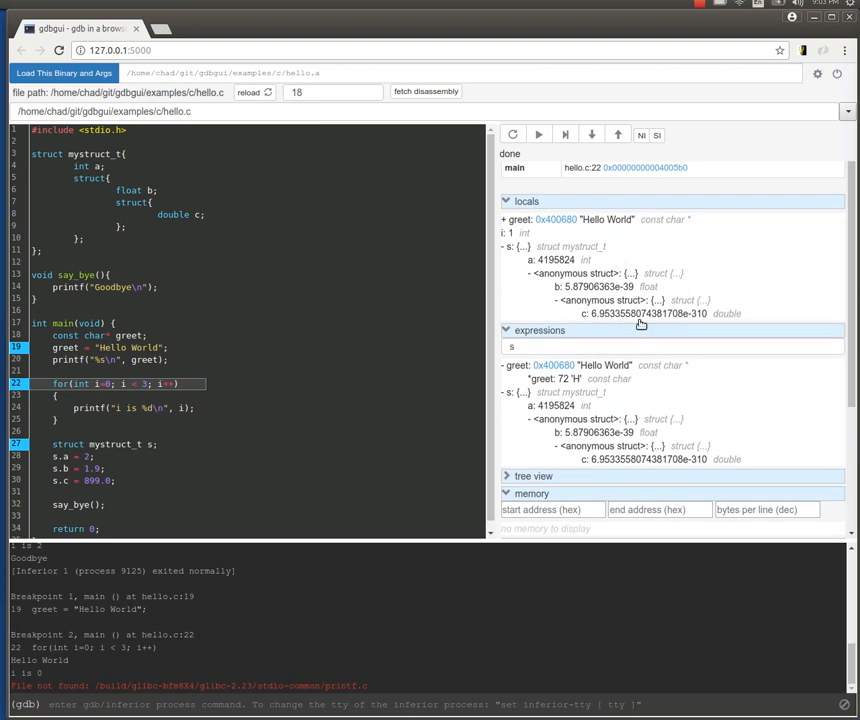
scroll("down", 3)
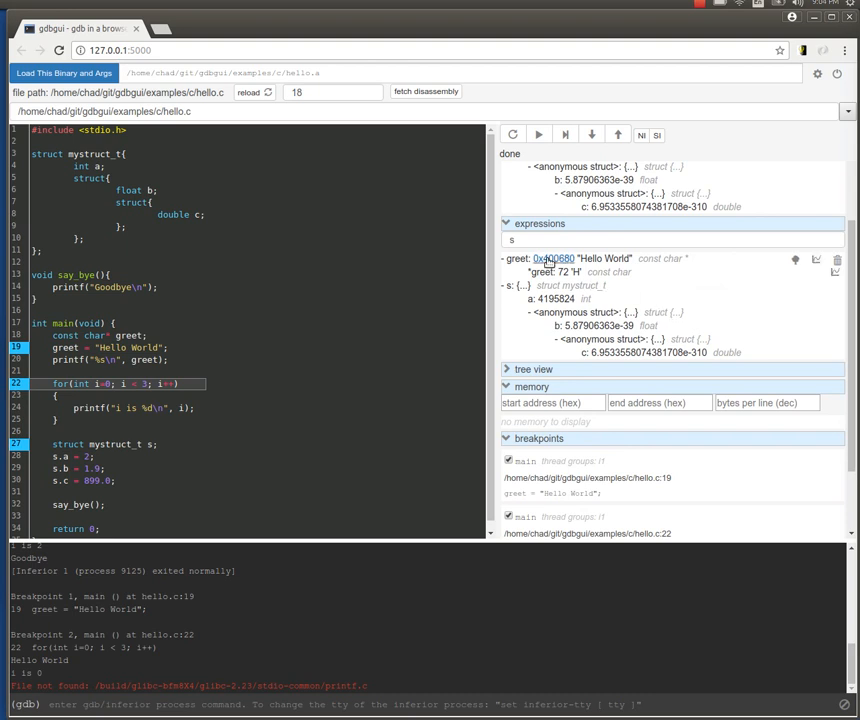
- Show memory at greet's address 0x400680, whose bytes spell Hello World, then view the breakpoints list
left_click(552, 258)
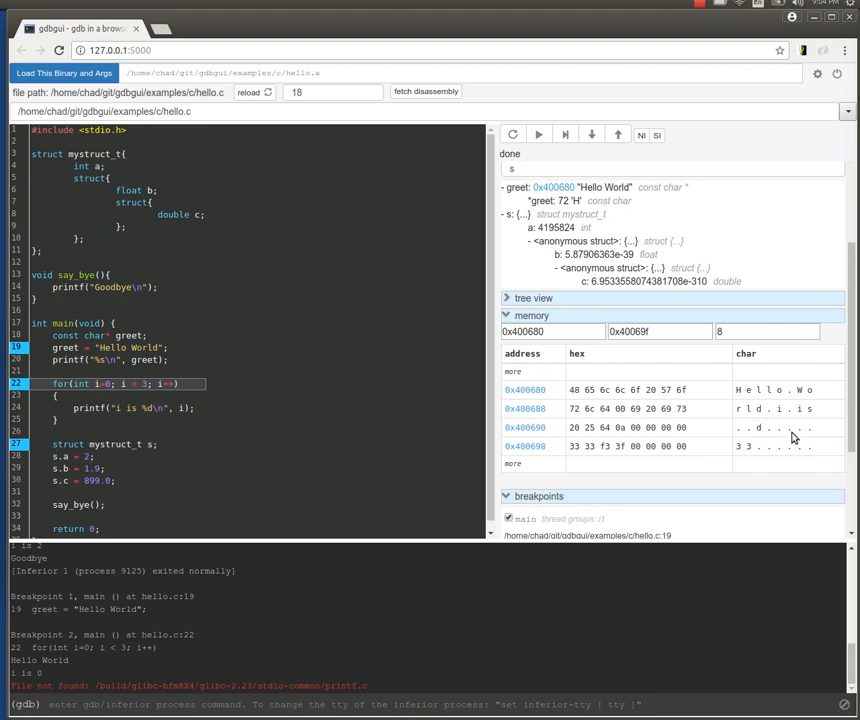
mouse_move(620, 400)
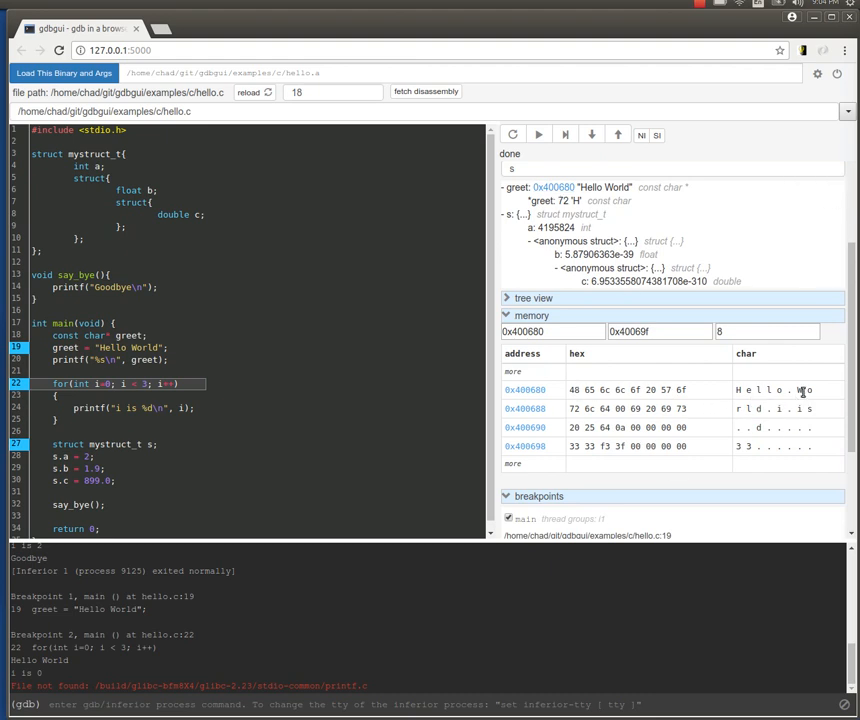
scroll("down", 3)
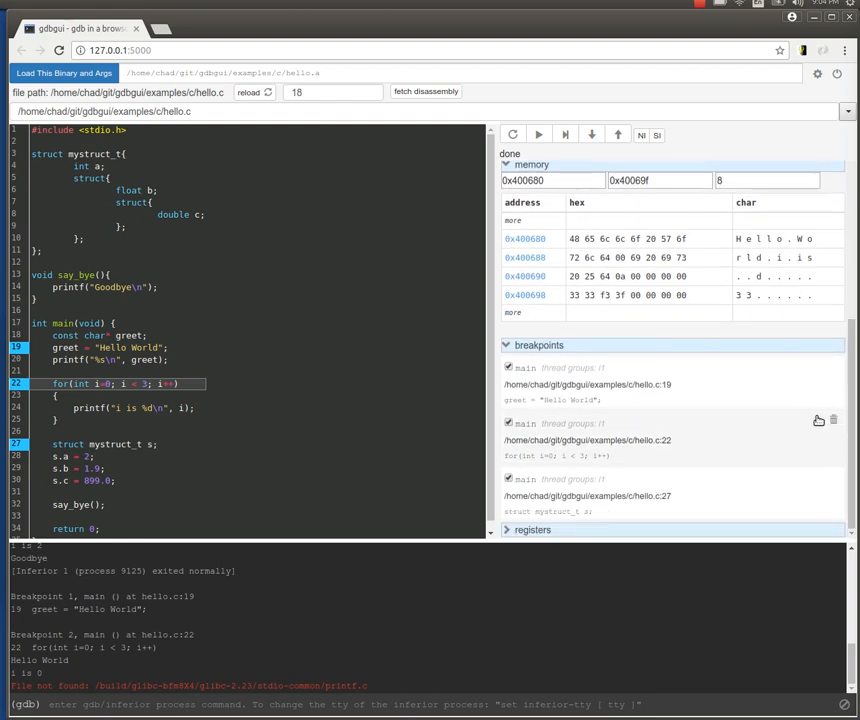
mouse_move(700, 440)
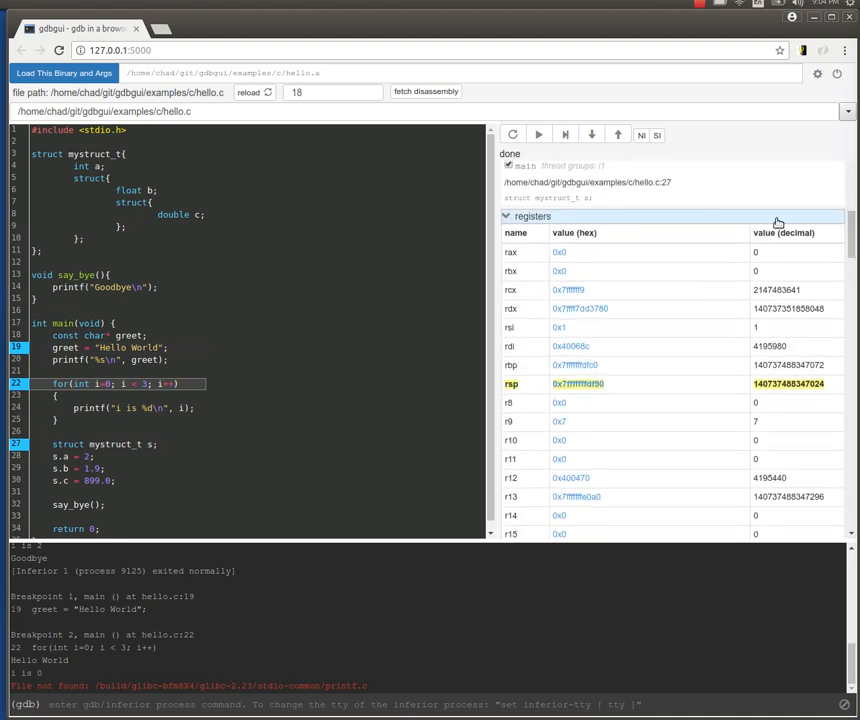
mouse_move(518, 392)
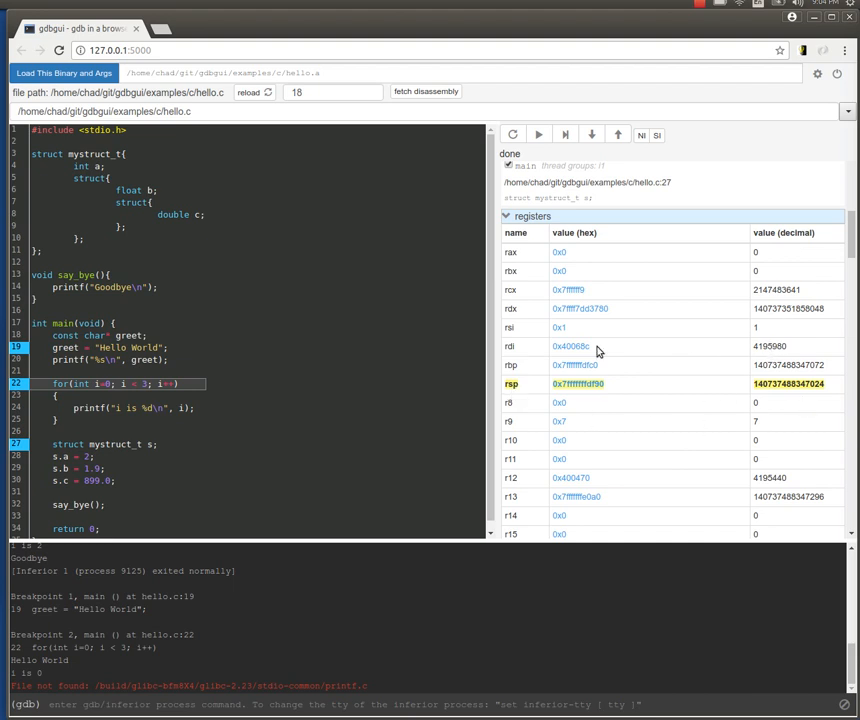
mouse_move(610, 376)
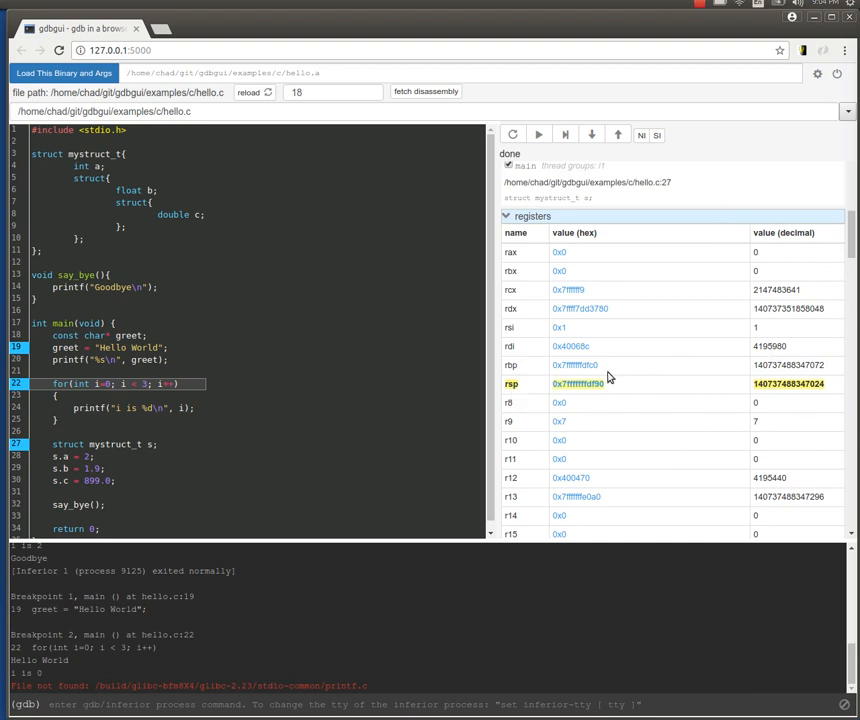
scroll("down", 3)
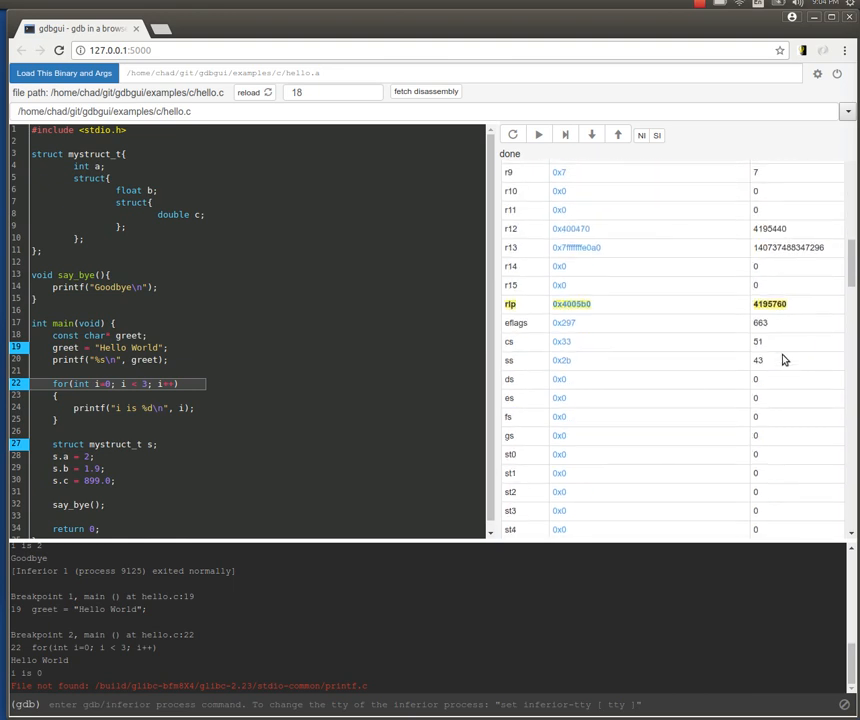
mouse_move(788, 258)
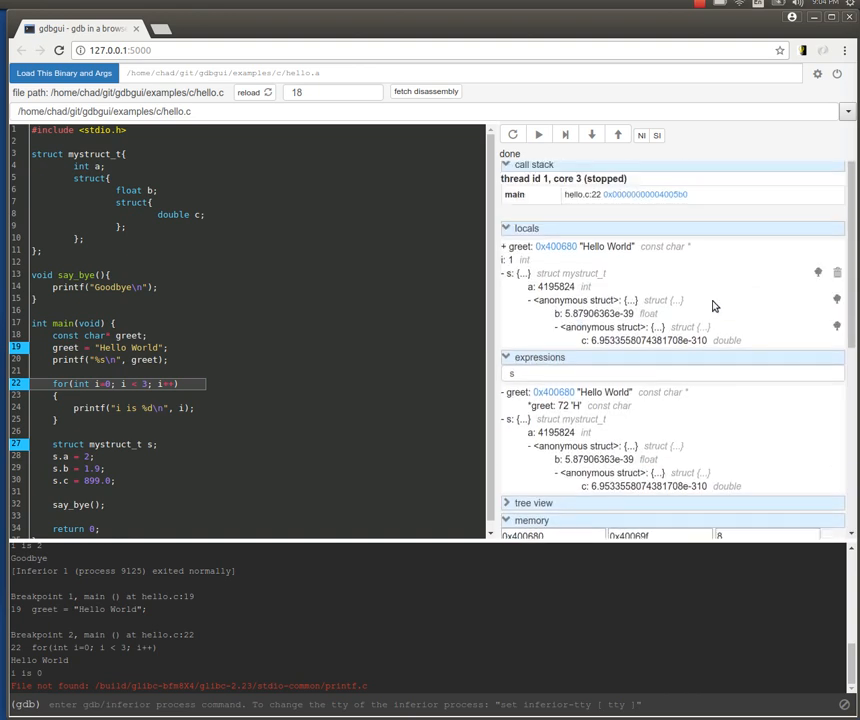
- Plot the values of s's fields a and b and step to the printf line inside the loop
left_click(564, 134)
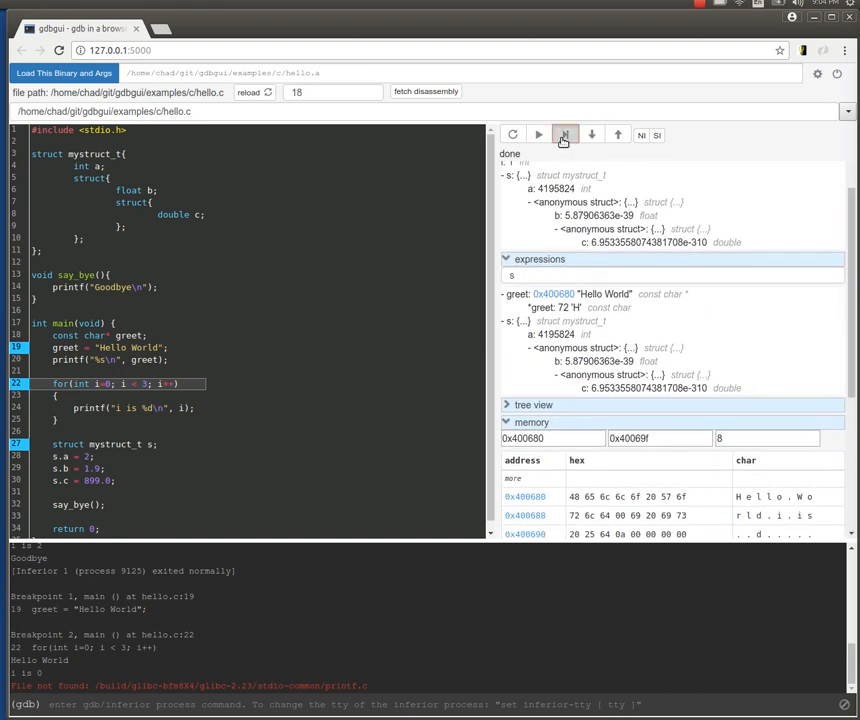
left_click(564, 134)
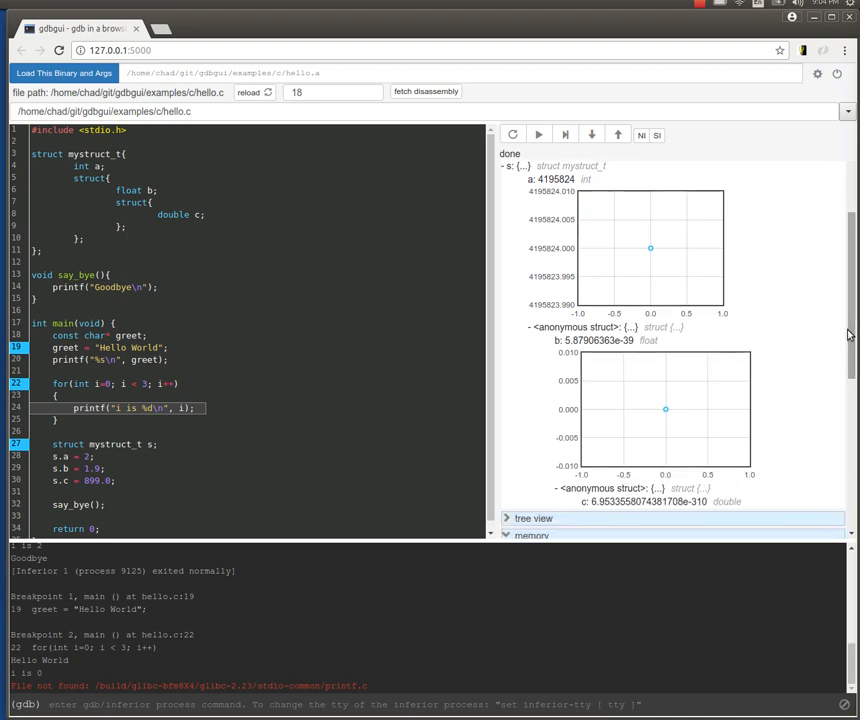
mouse_move(208, 580)
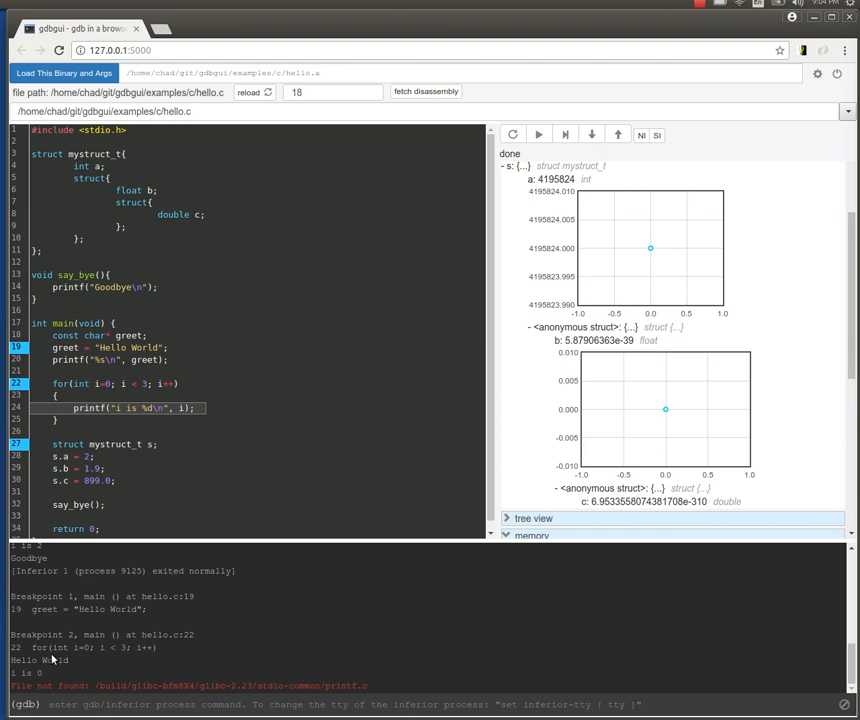
mouse_move(64, 360)
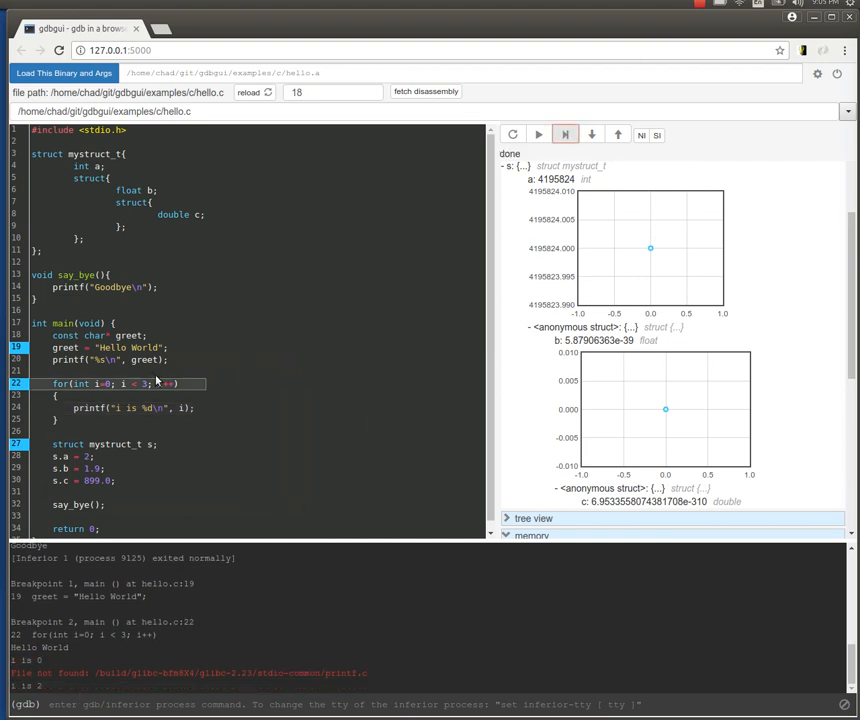
- Continue to the breakpoint at s.a = 1 and step over the first struct assignment
left_click(564, 134)
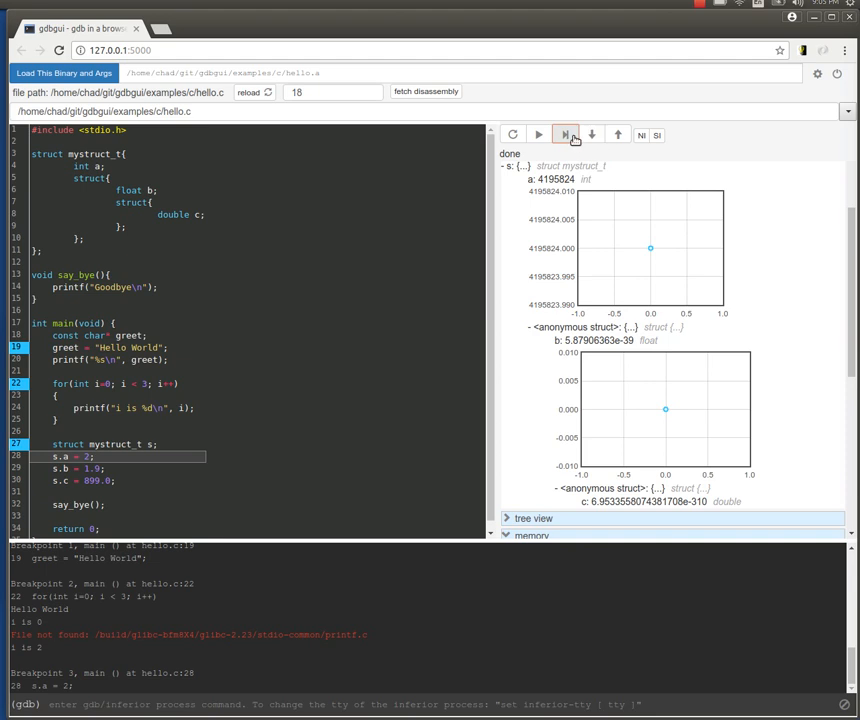
left_click(564, 134)
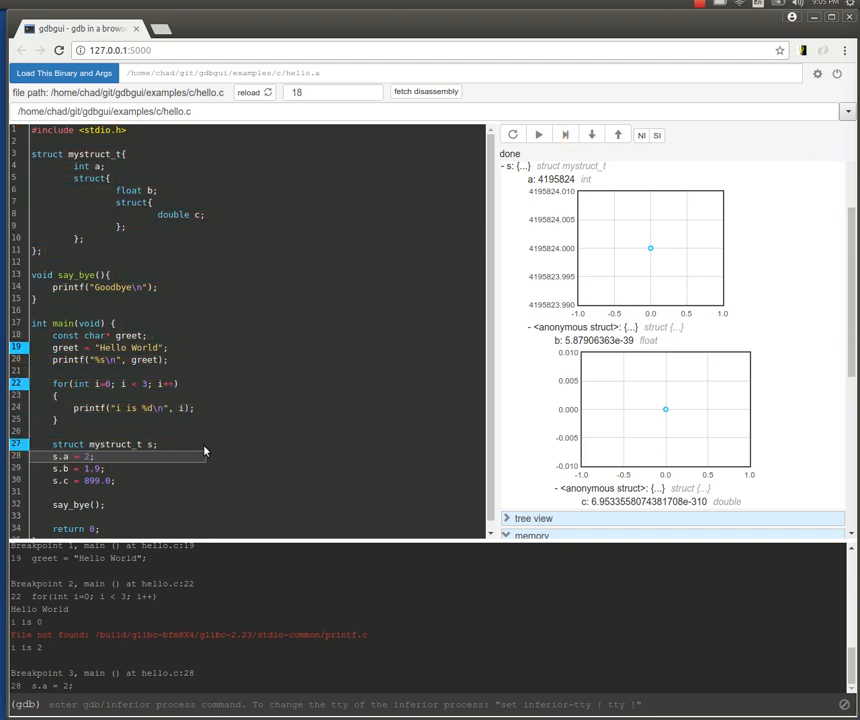
mouse_move(650, 248)
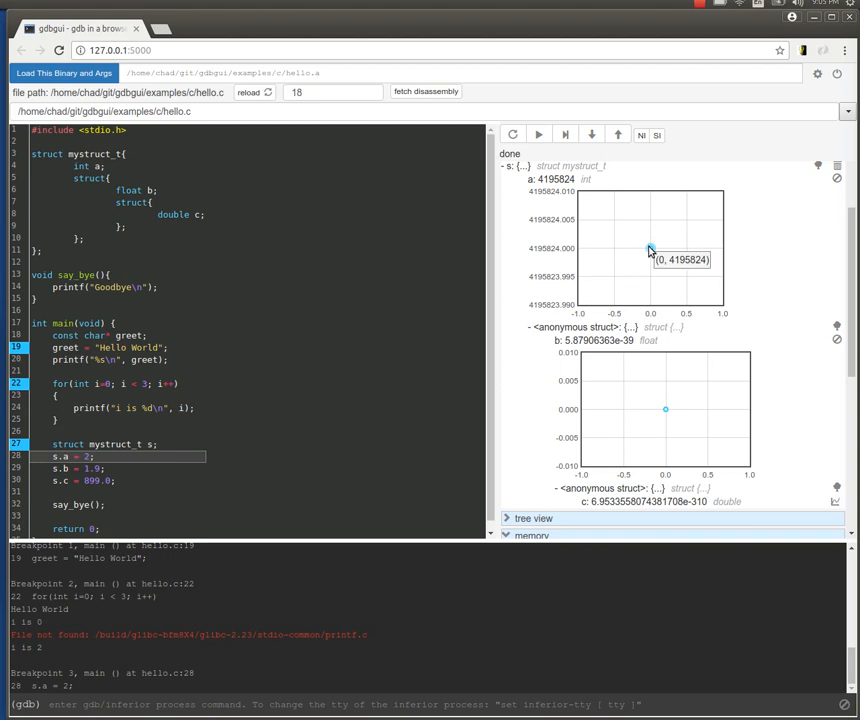
mouse_move(648, 246)
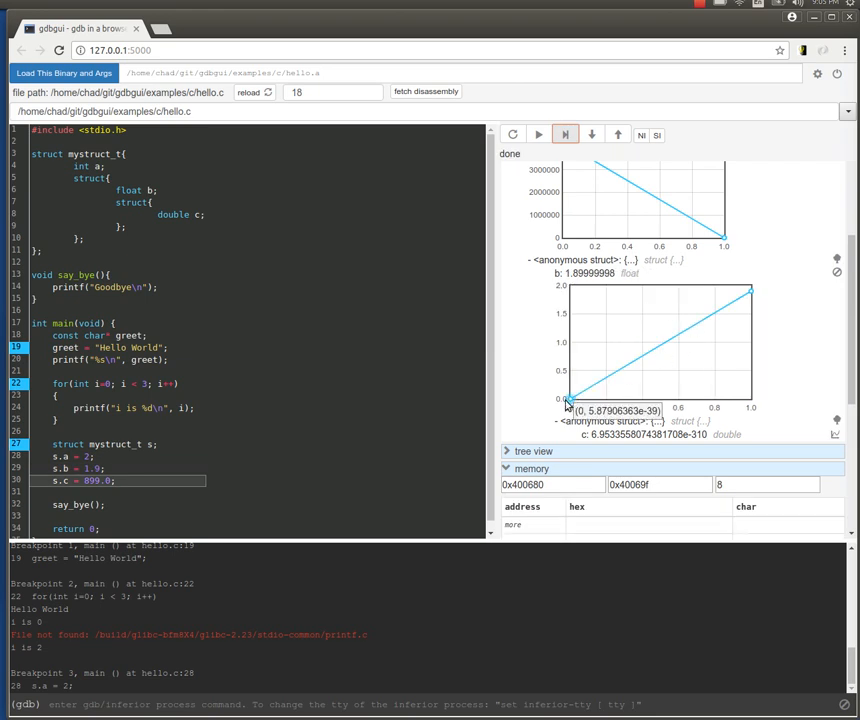
mouse_move(750, 296)
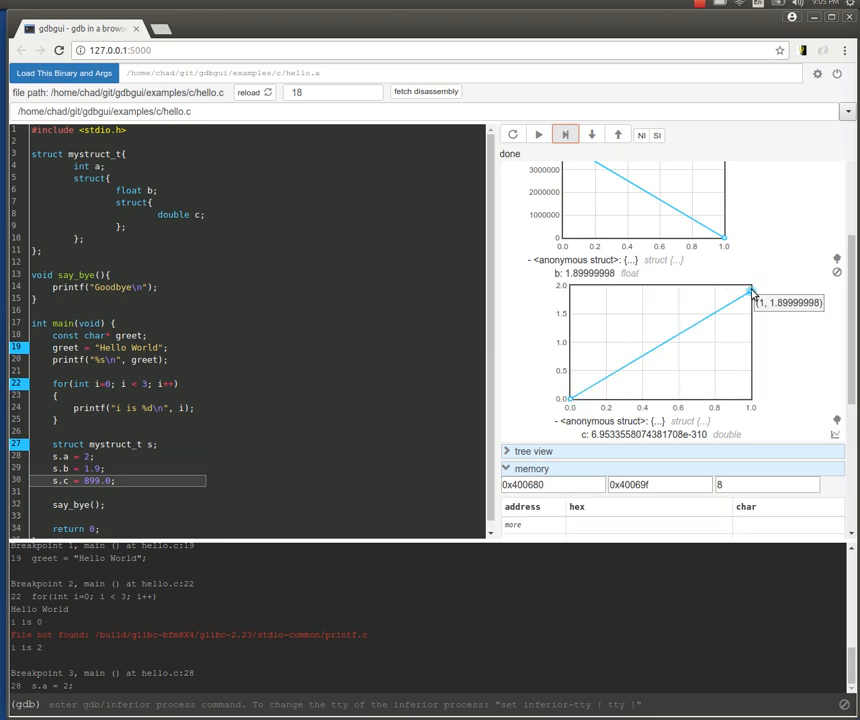
mouse_move(250, 418)
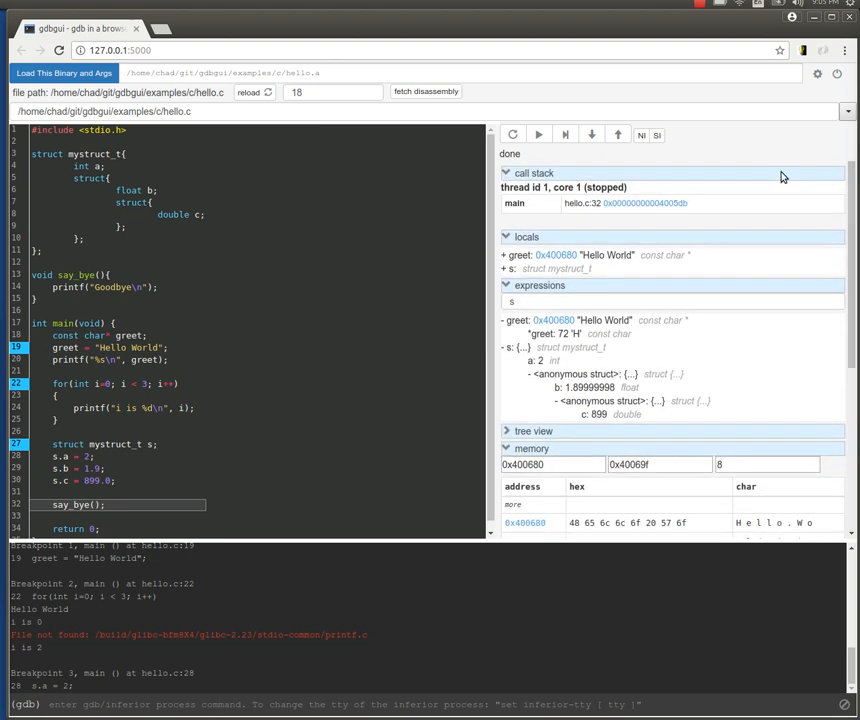
mouse_move(150, 508)
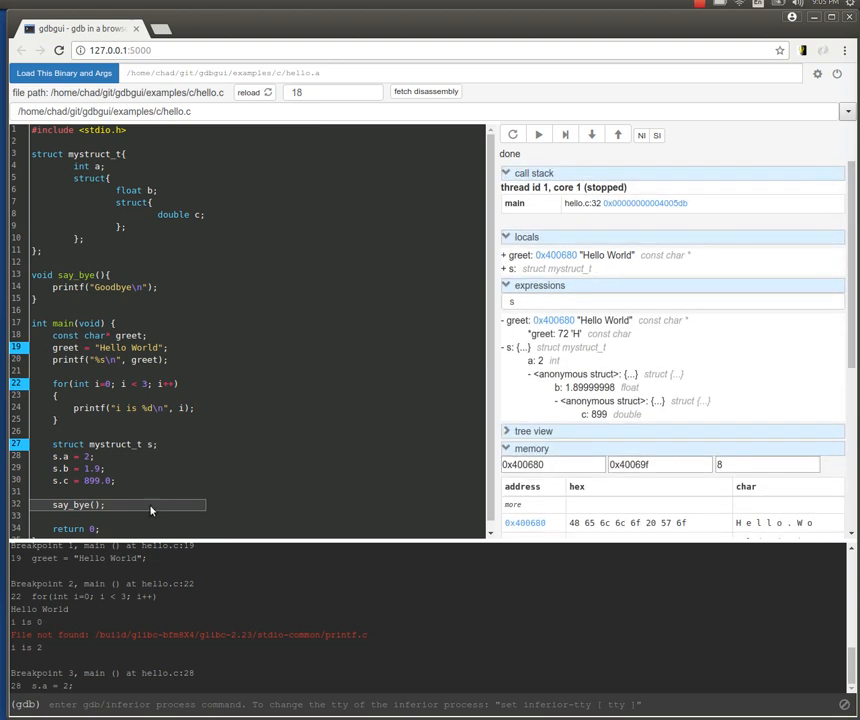
- Step into say_bye so its frame appears above main in the call stack
left_click(592, 134)
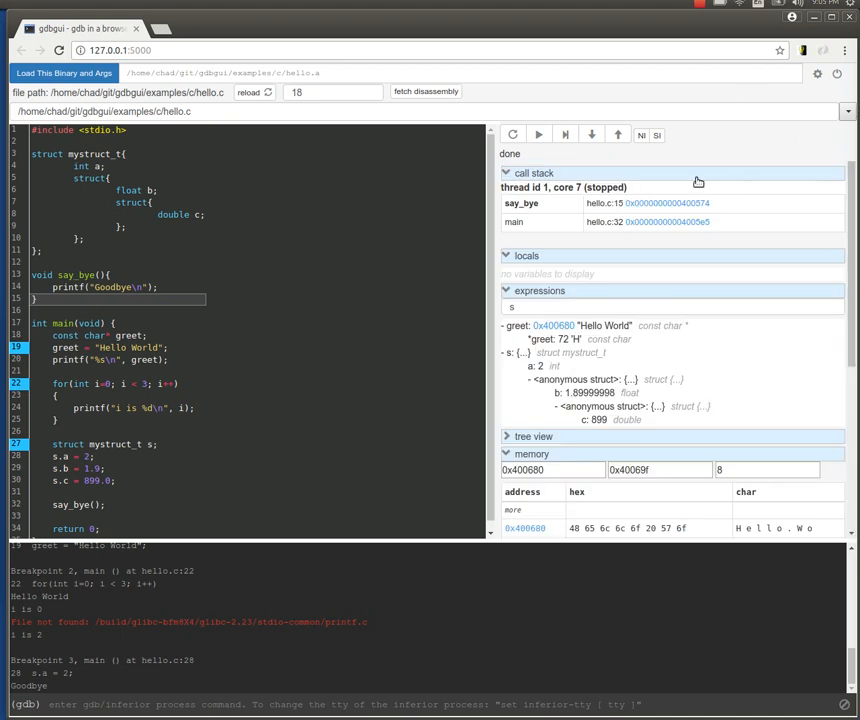
mouse_move(820, 90)
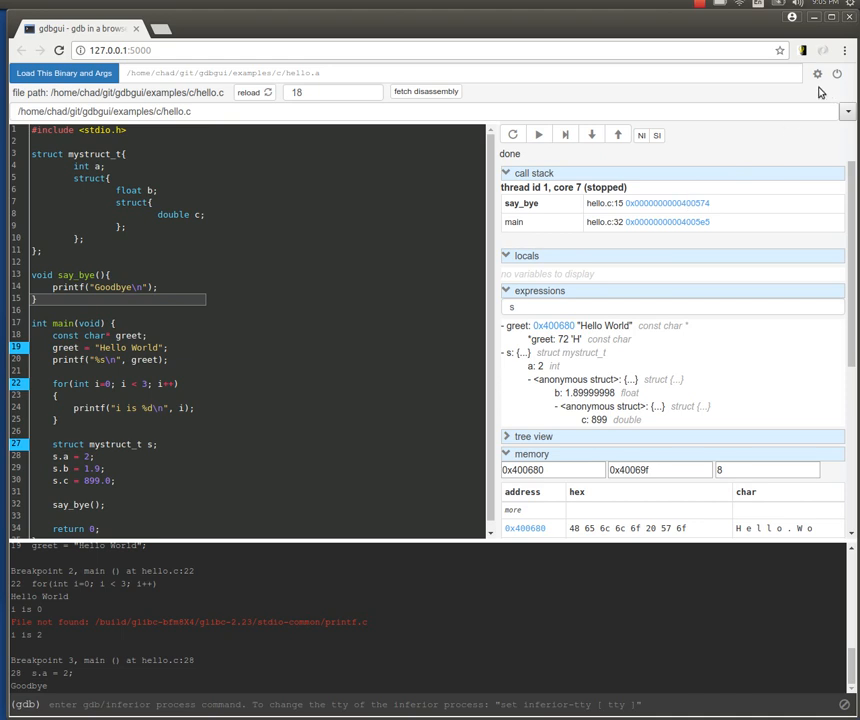
left_click(816, 74)
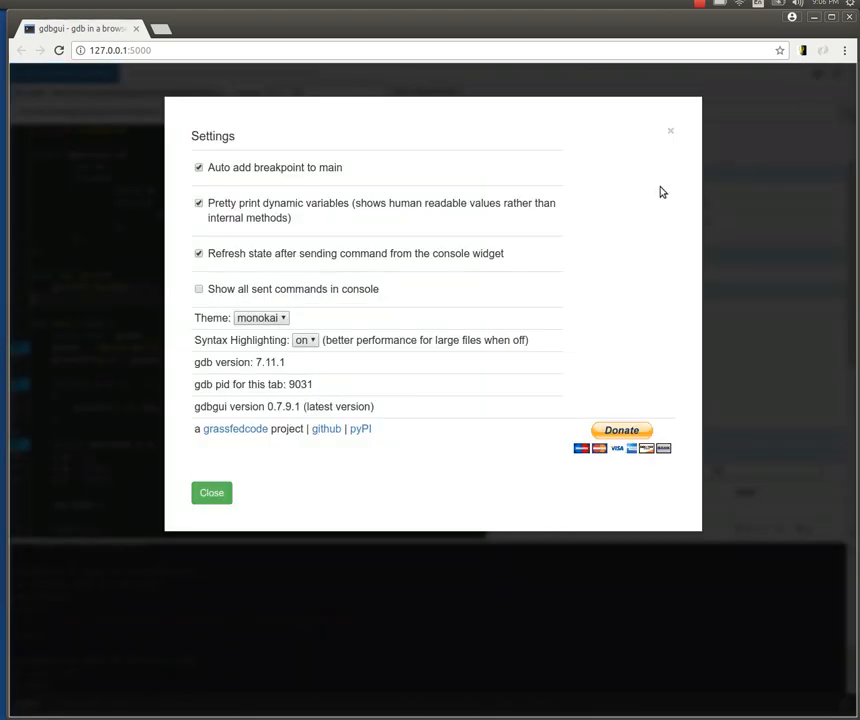
mouse_move(298, 168)
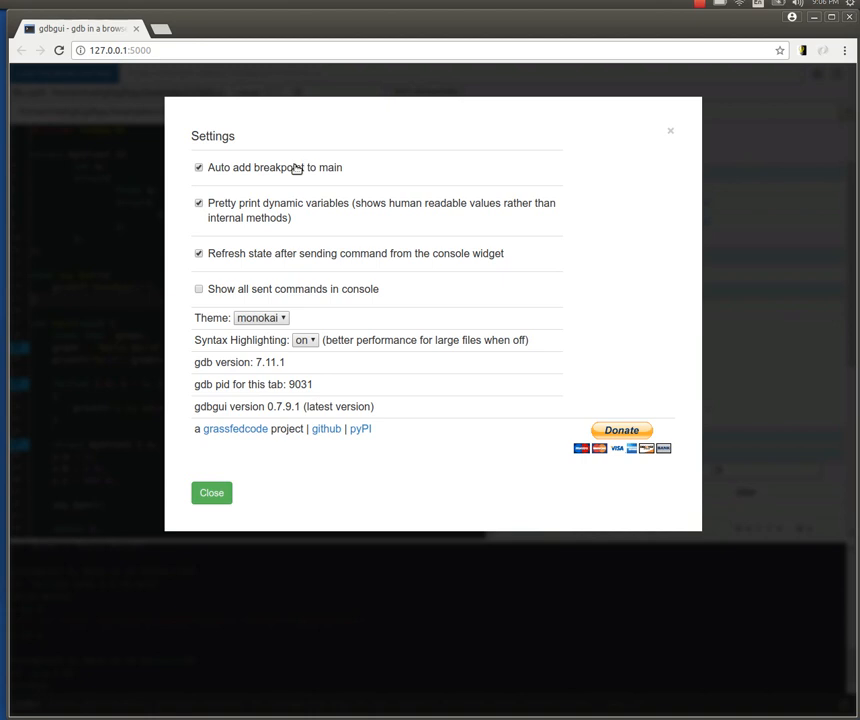
mouse_move(288, 210)
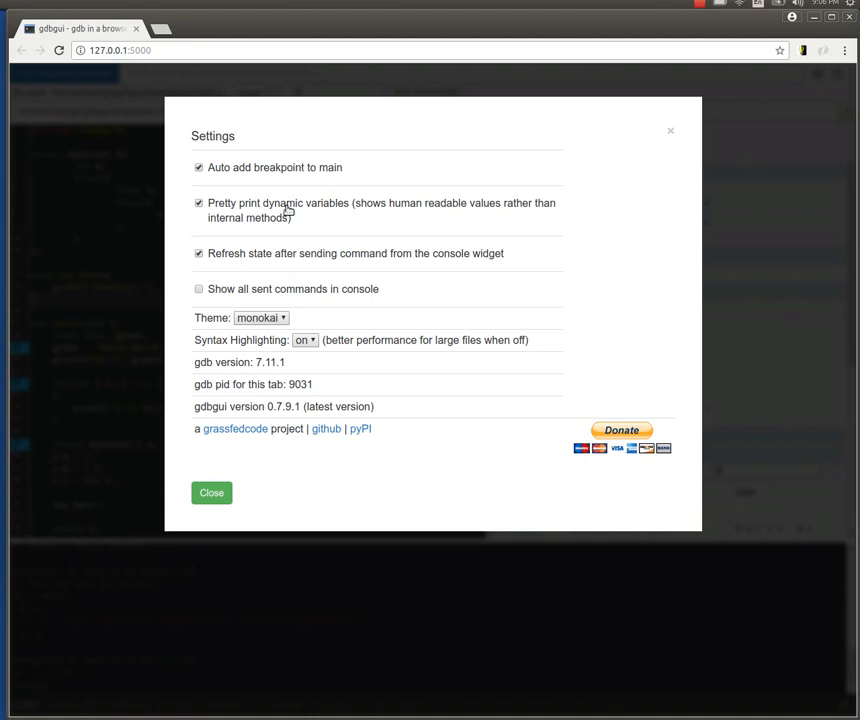
mouse_move(304, 206)
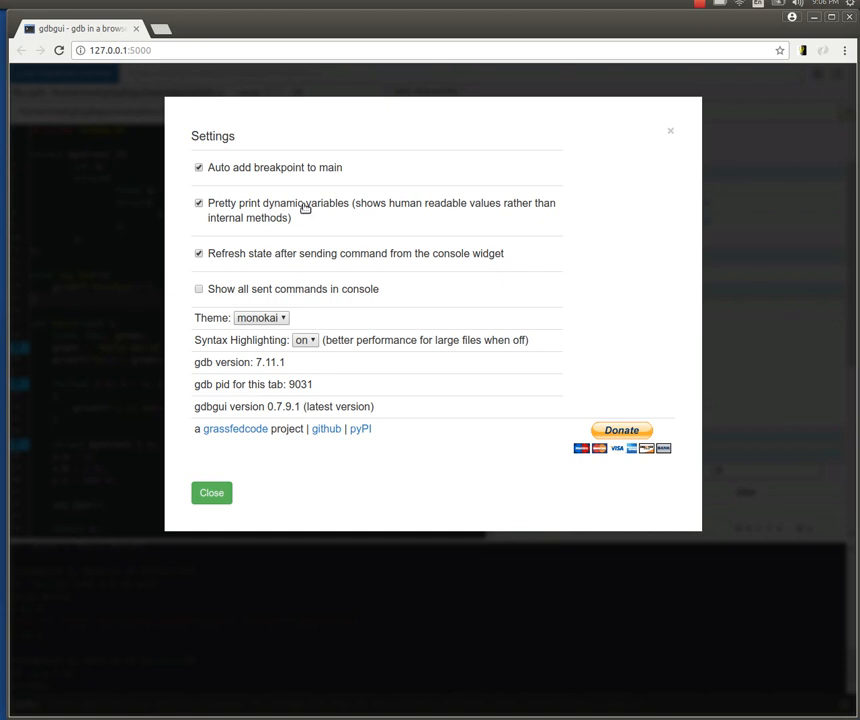
mouse_move(292, 216)
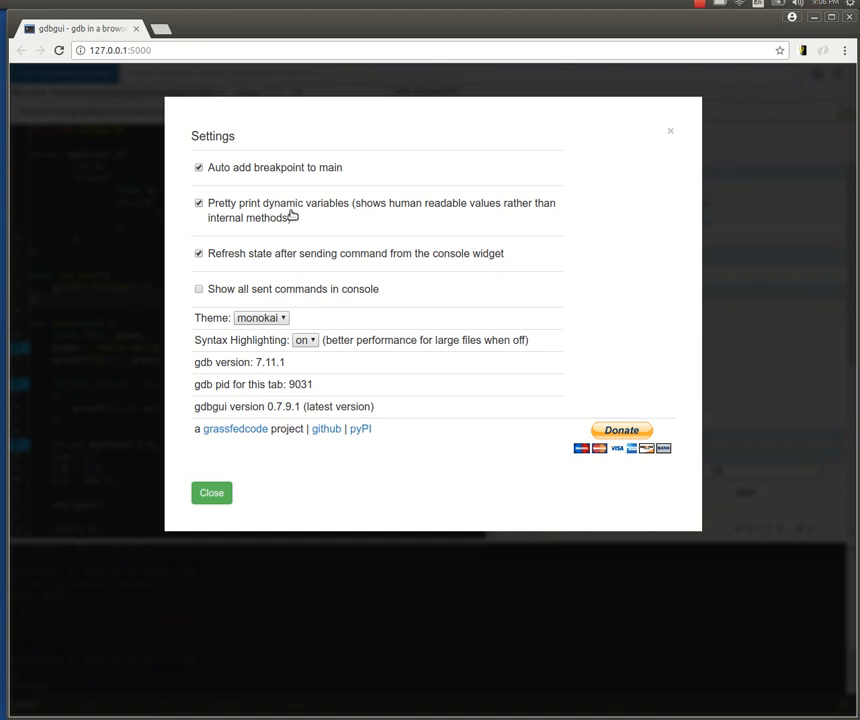
mouse_move(396, 268)
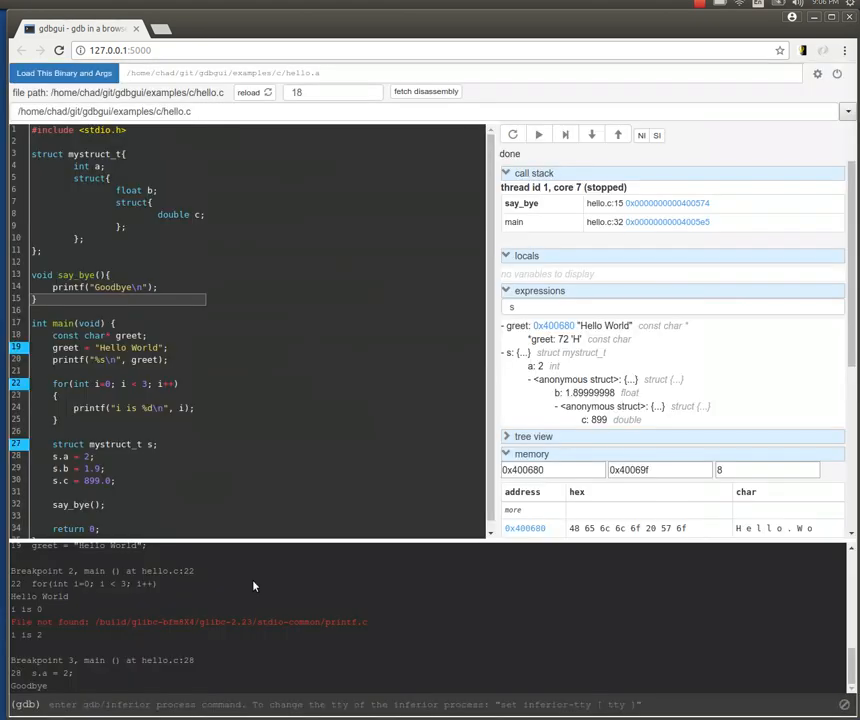
- Continue with the 'r' shortcut past say_bye, pausing in main at hello.c:34 return 0
type("r")
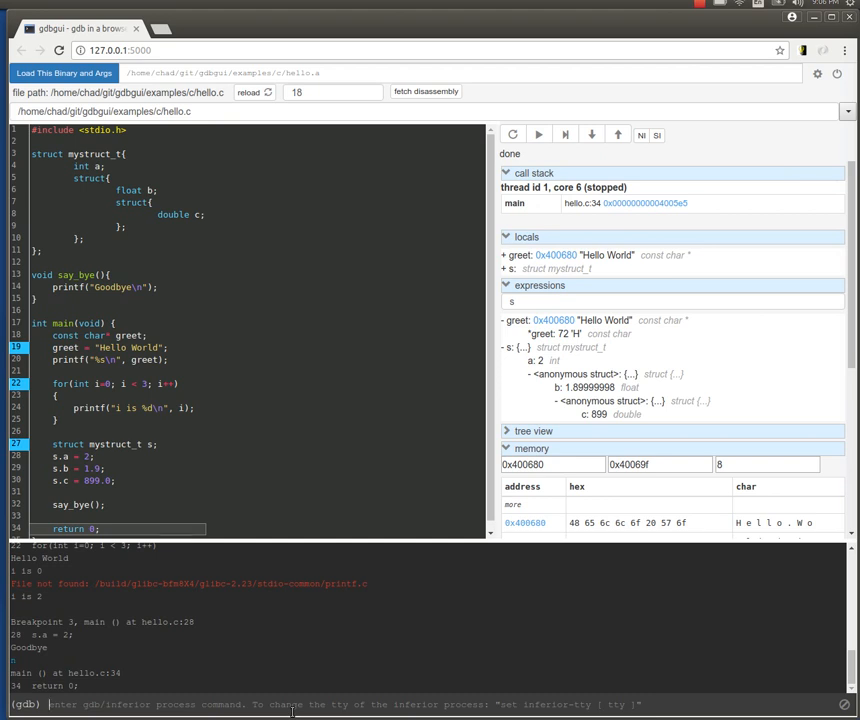
mouse_move(296, 638)
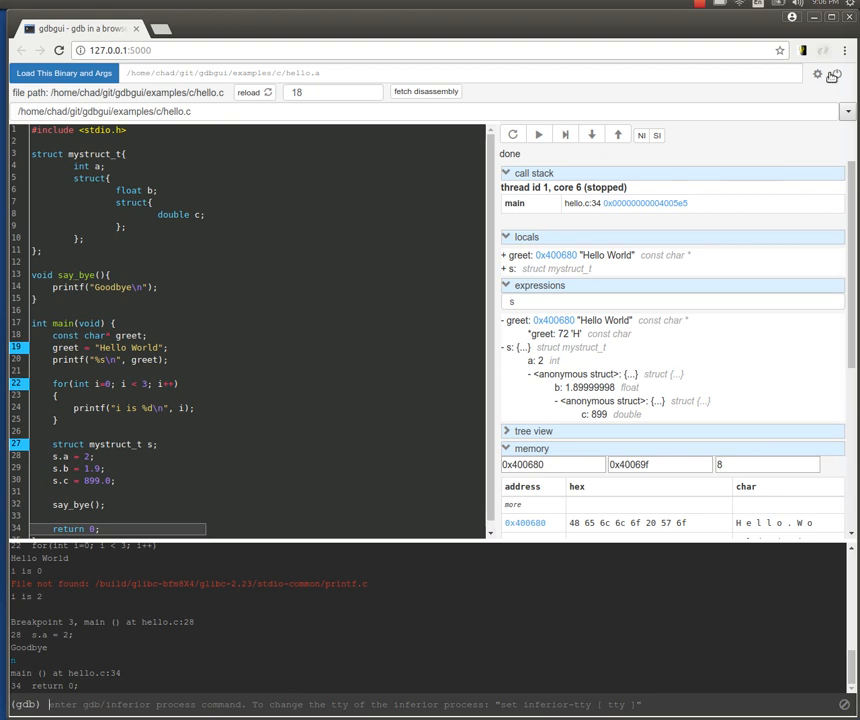
- In Settings, switch the theme to default and back to monokai and enable 'Show all sent commands in console'
left_click(816, 74)
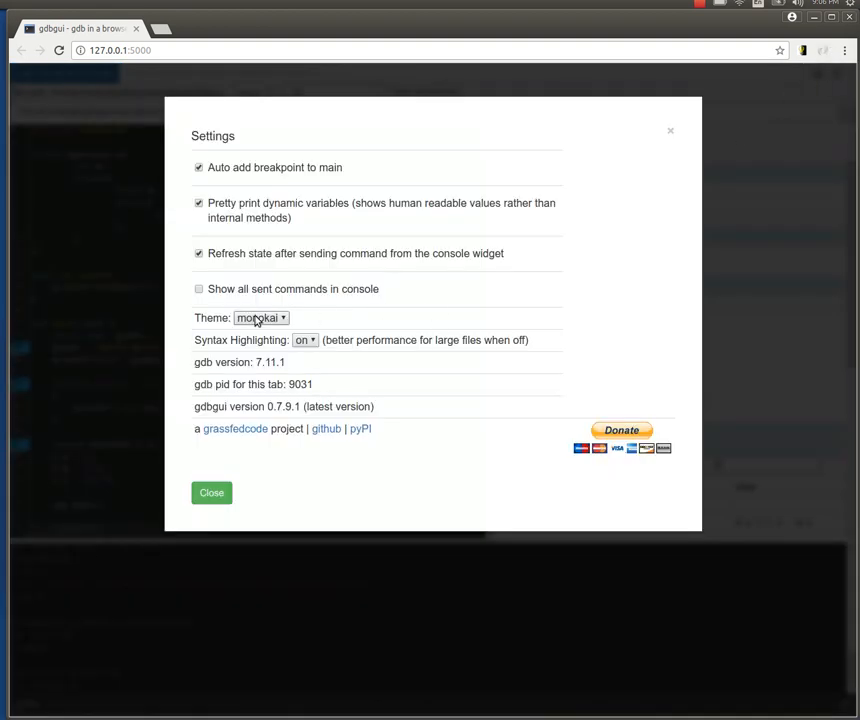
left_click(212, 492)
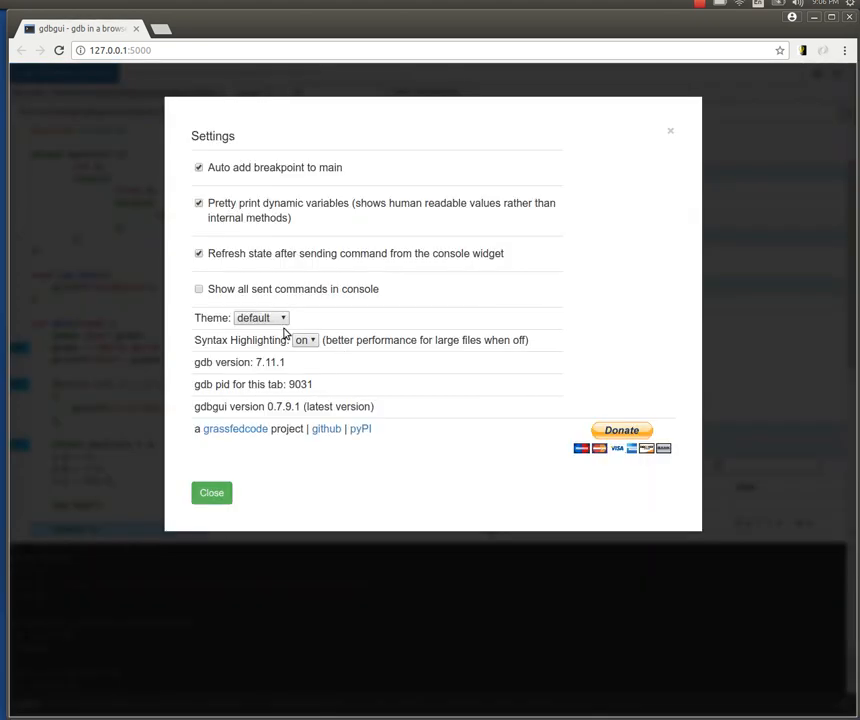
left_click(260, 316)
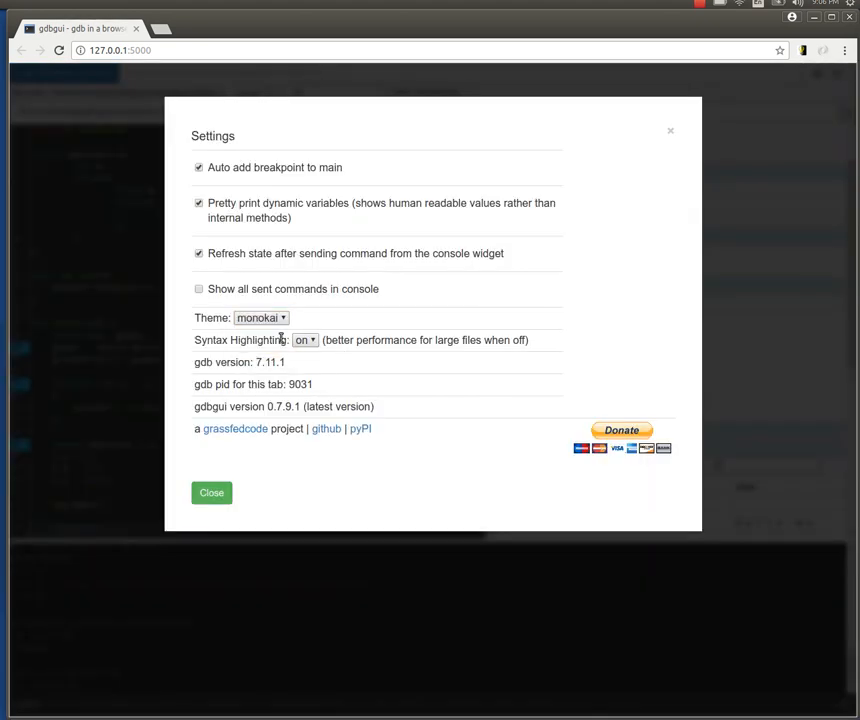
left_click(198, 288)
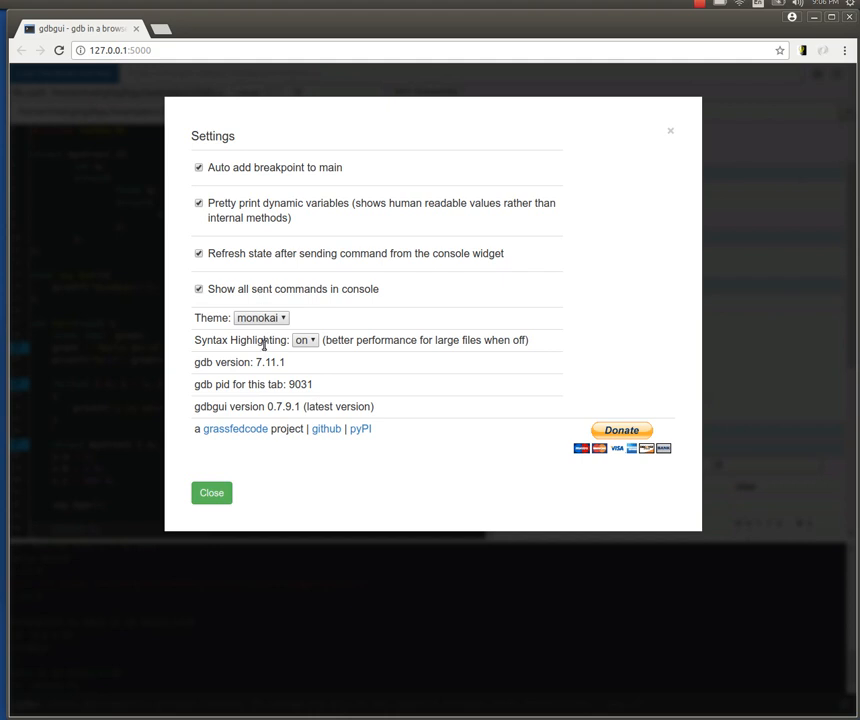
left_click(212, 492)
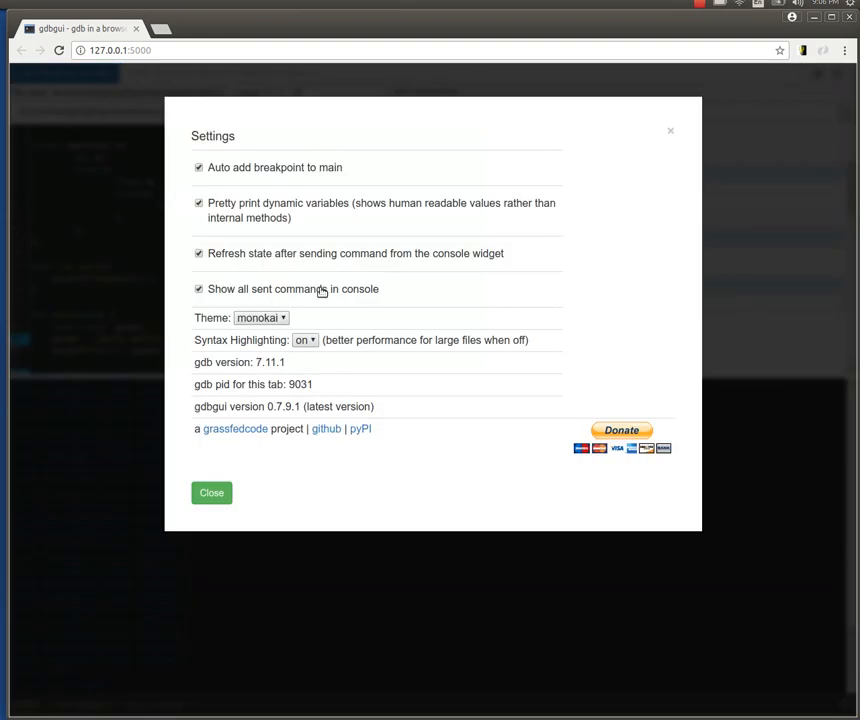
left_click(200, 288)
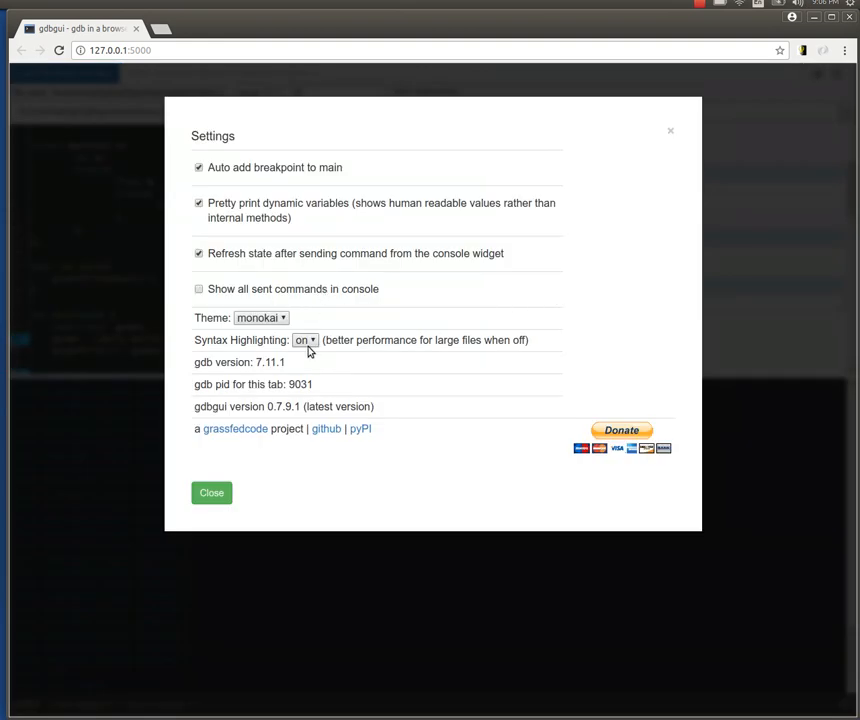
- Keep Syntax Highlighting on and close Settings to return to the paused hello.c session
left_click(304, 340)
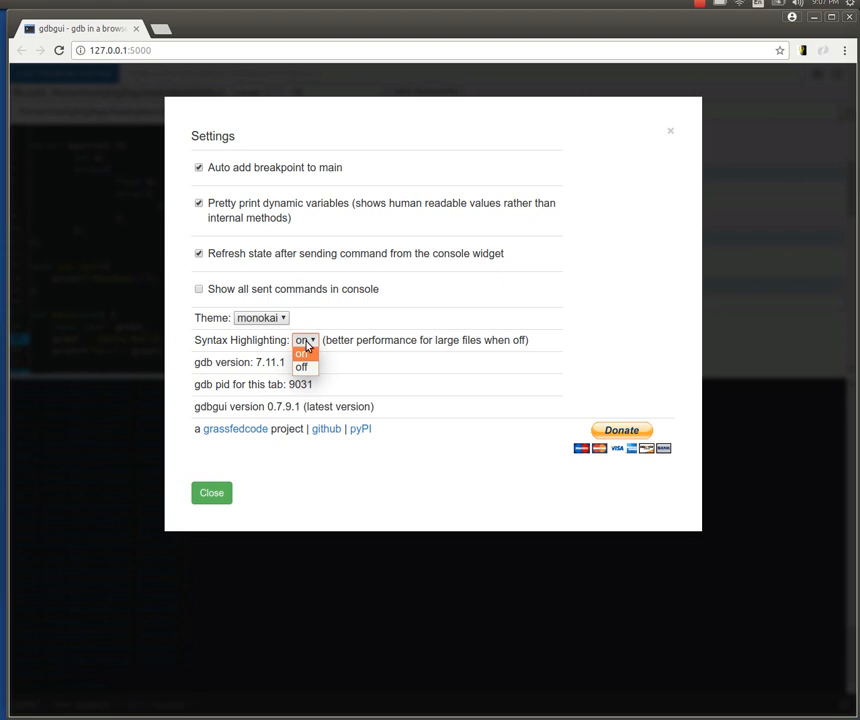
left_click(302, 352)
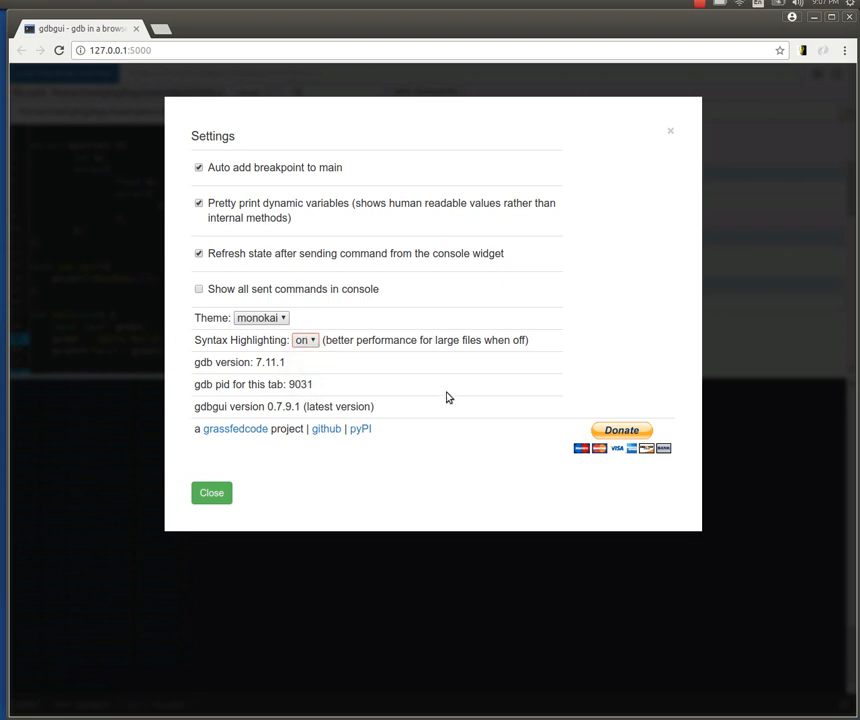
mouse_move(194, 368)
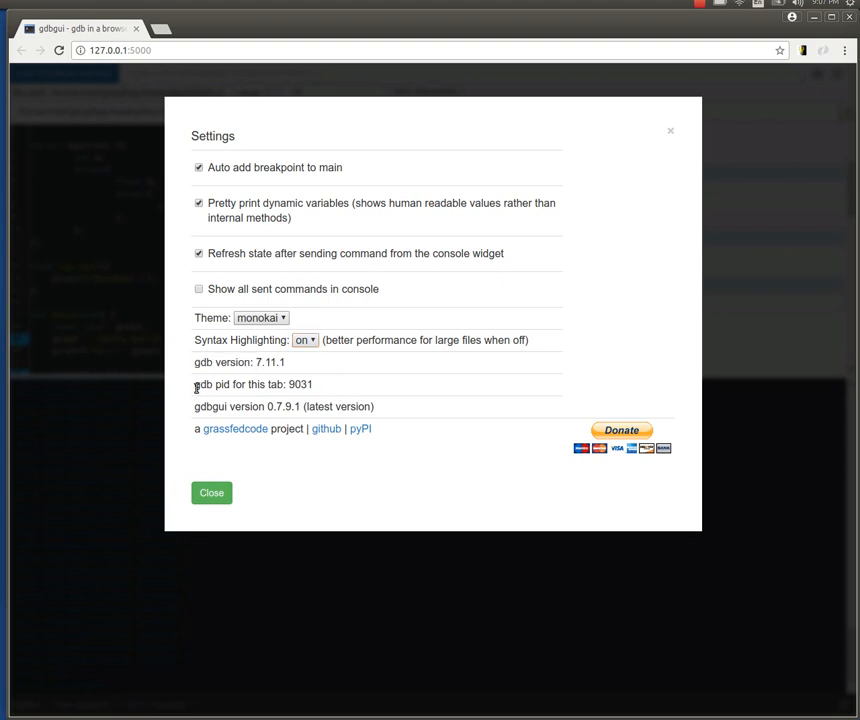
mouse_move(264, 394)
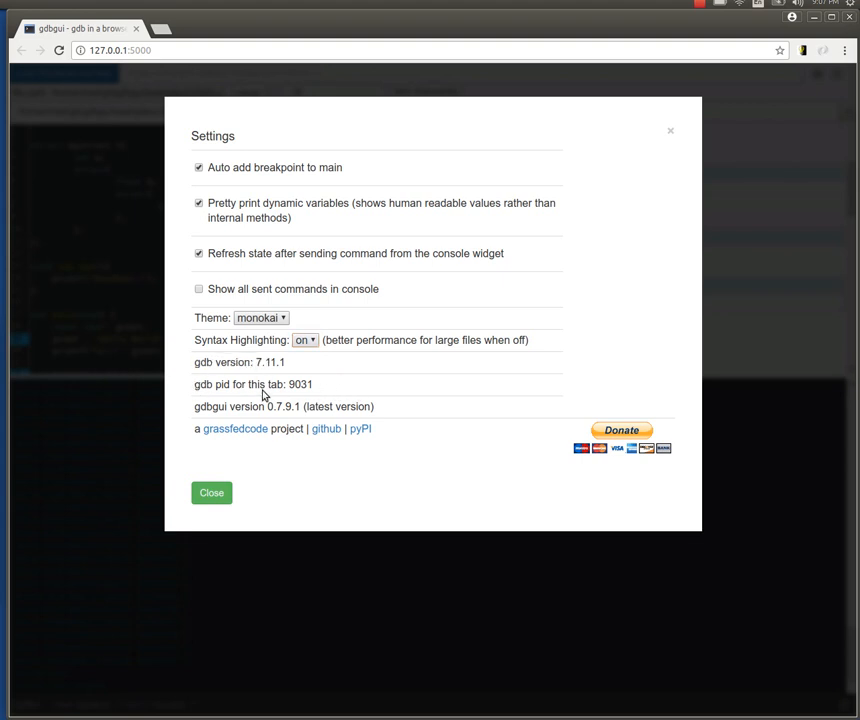
mouse_move(336, 392)
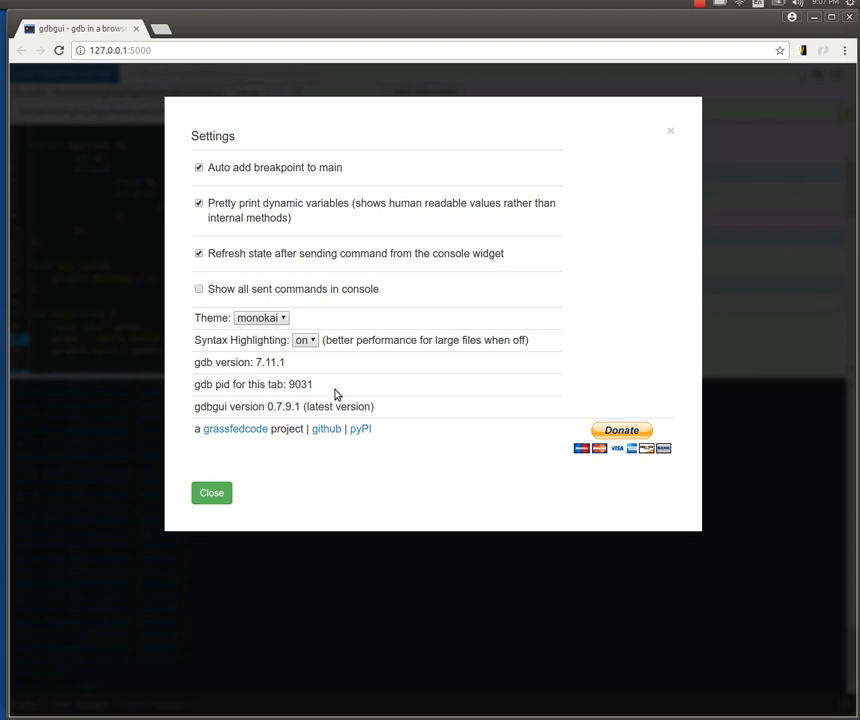
mouse_move(328, 390)
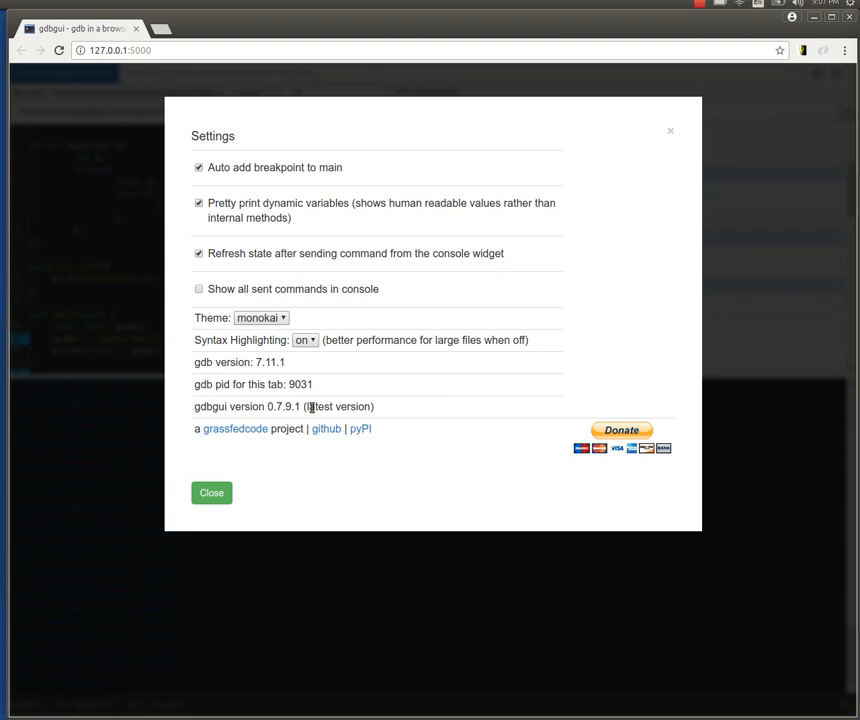
left_click(212, 492)
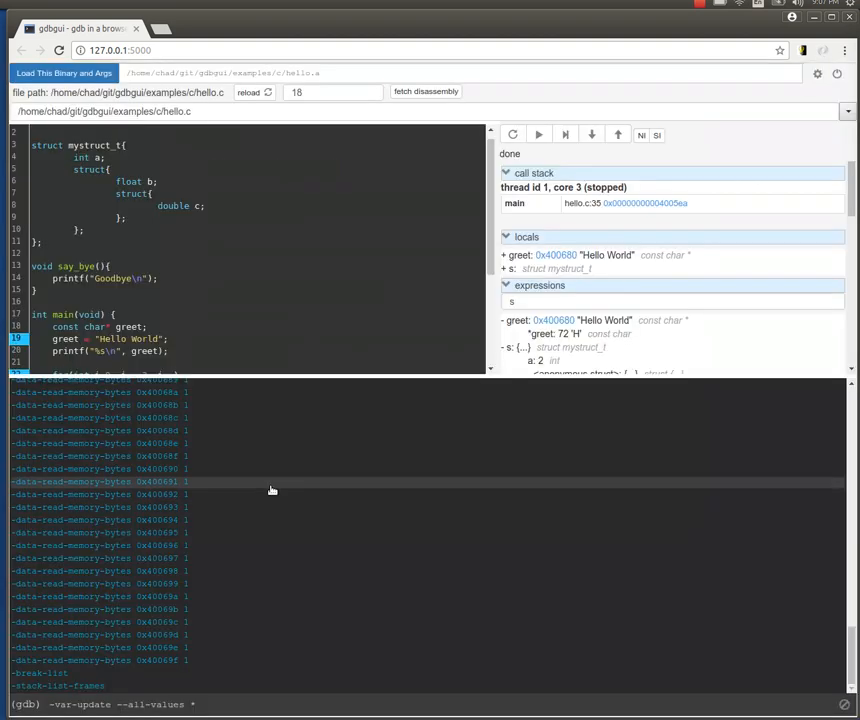
mouse_move(258, 464)
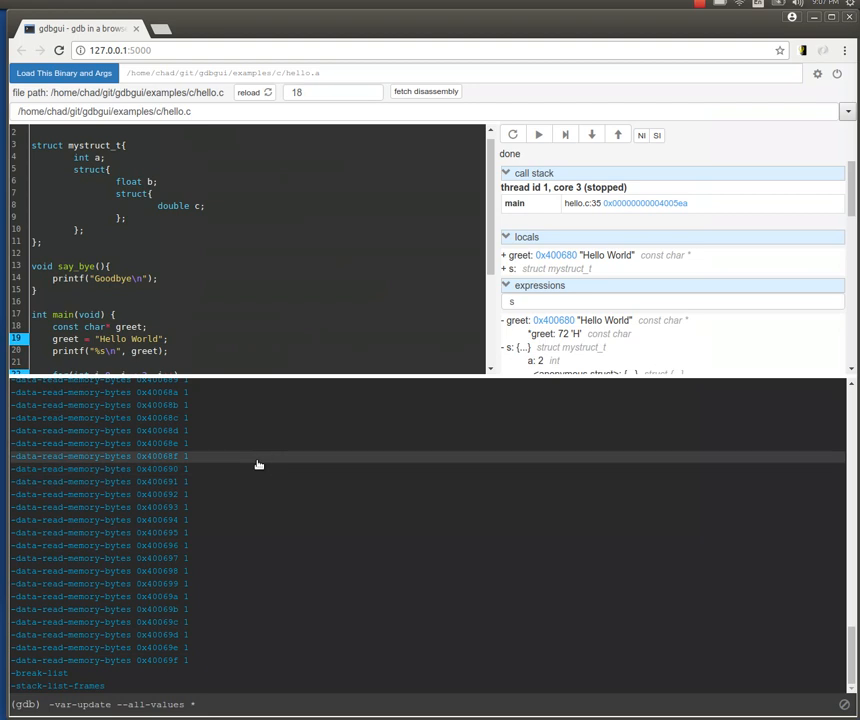